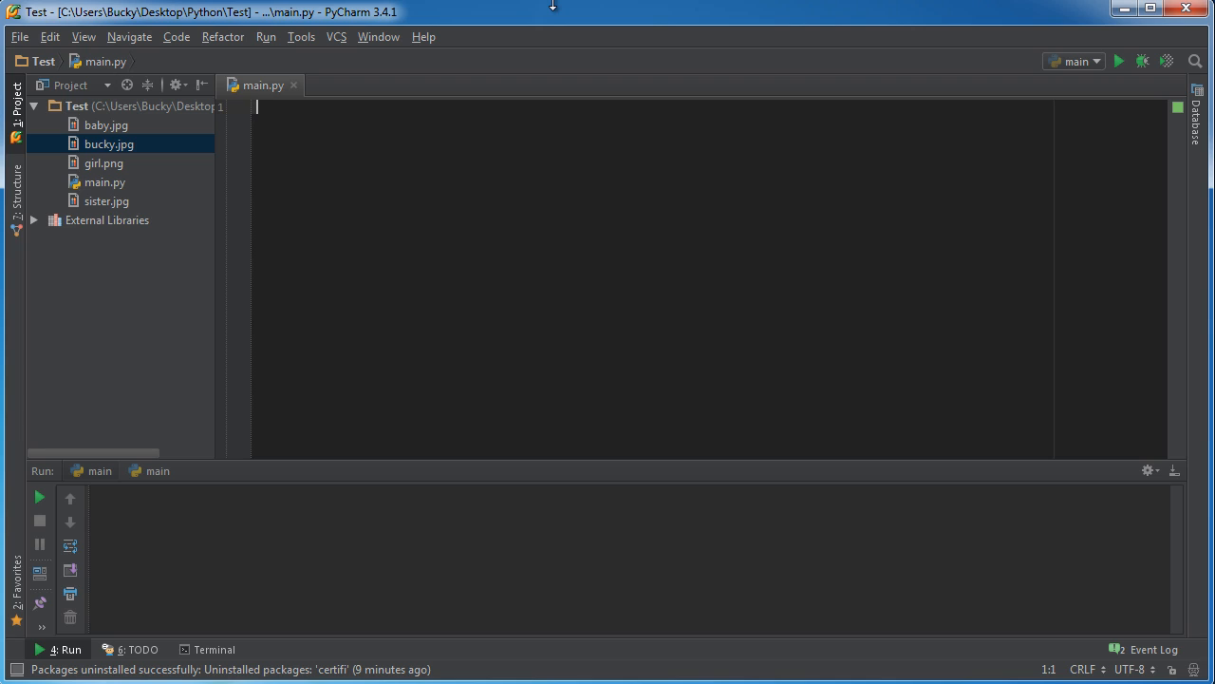
mouse_move(583, 163)
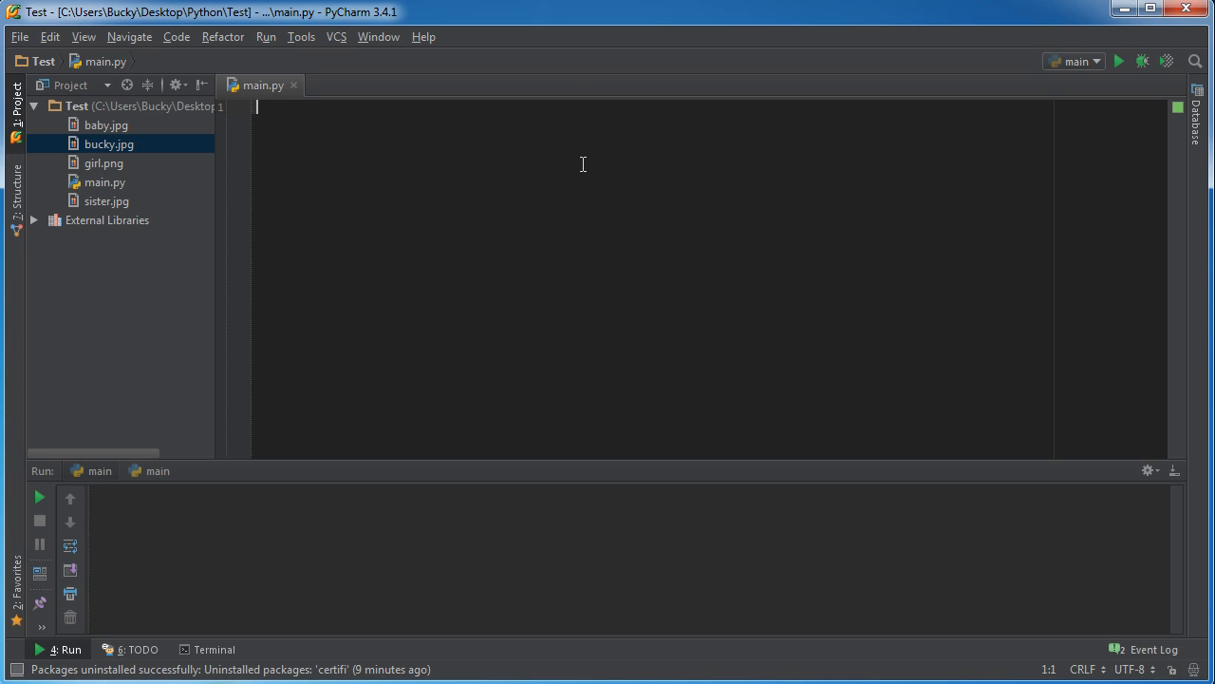
mouse_move(585, 192)
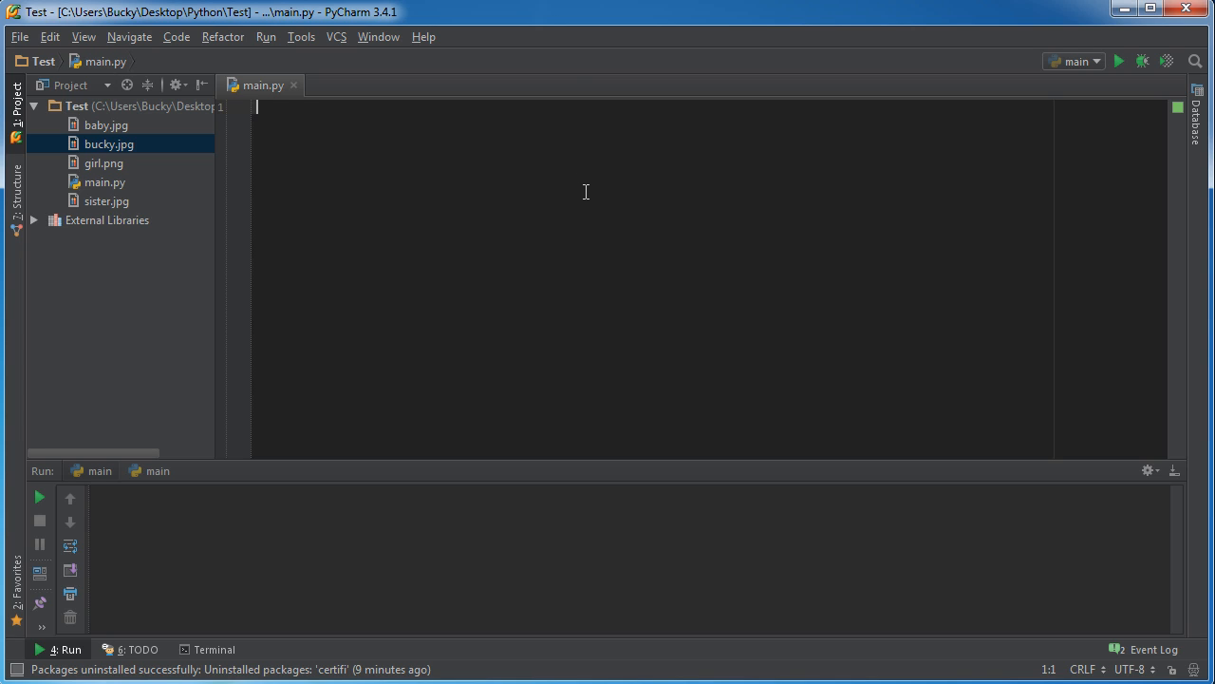
mouse_move(594, 239)
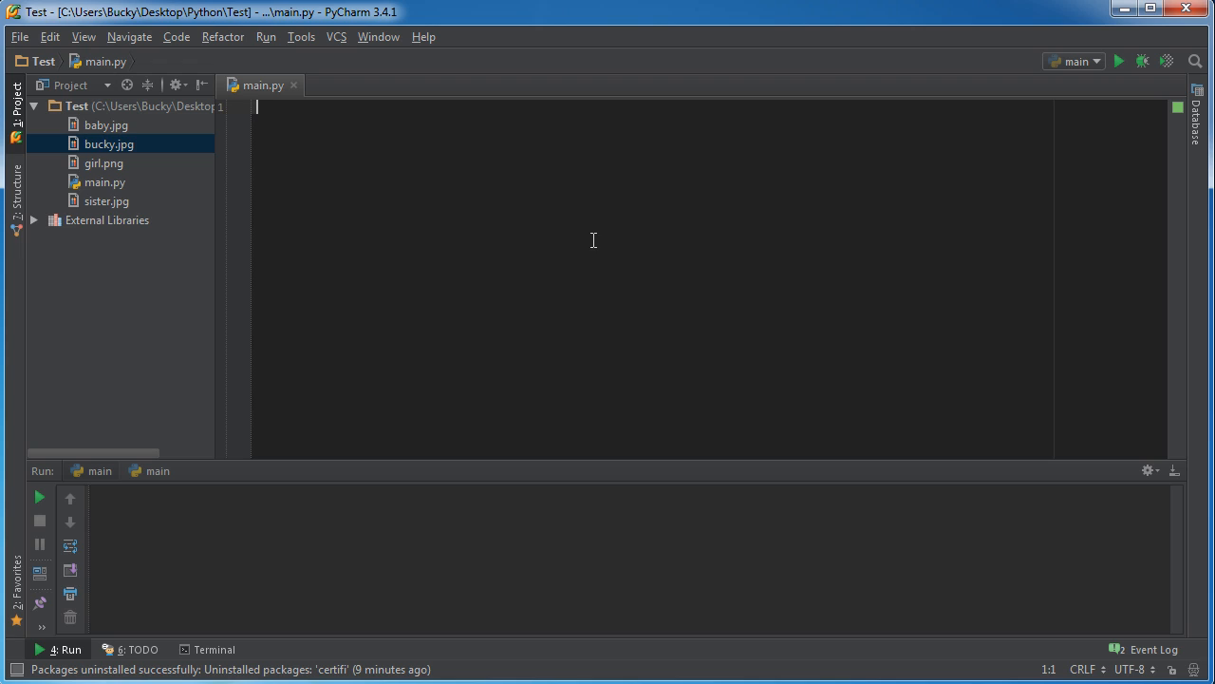
mouse_move(614, 208)
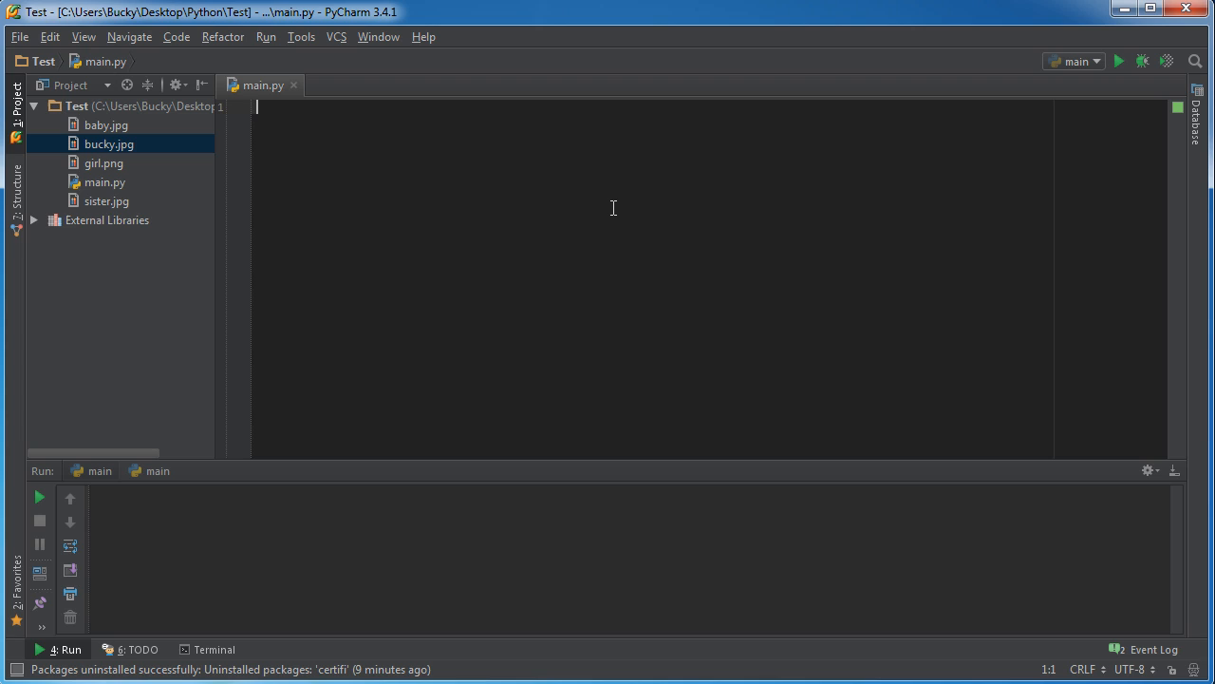
mouse_move(617, 205)
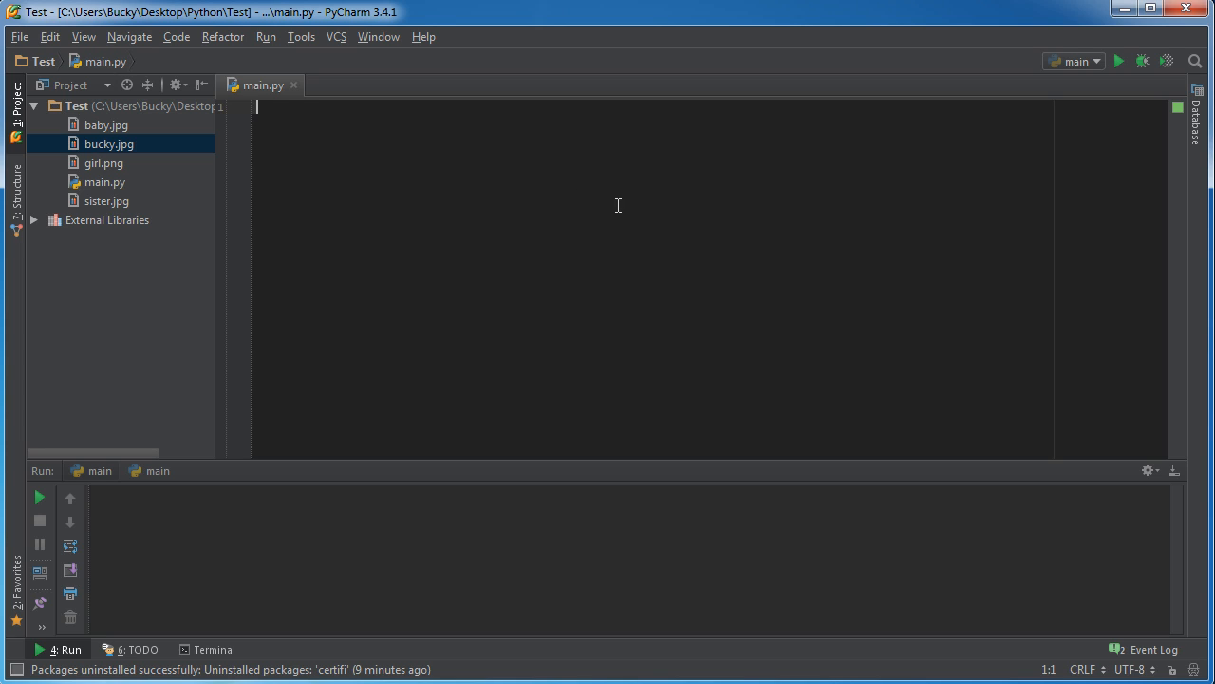
mouse_move(731, 228)
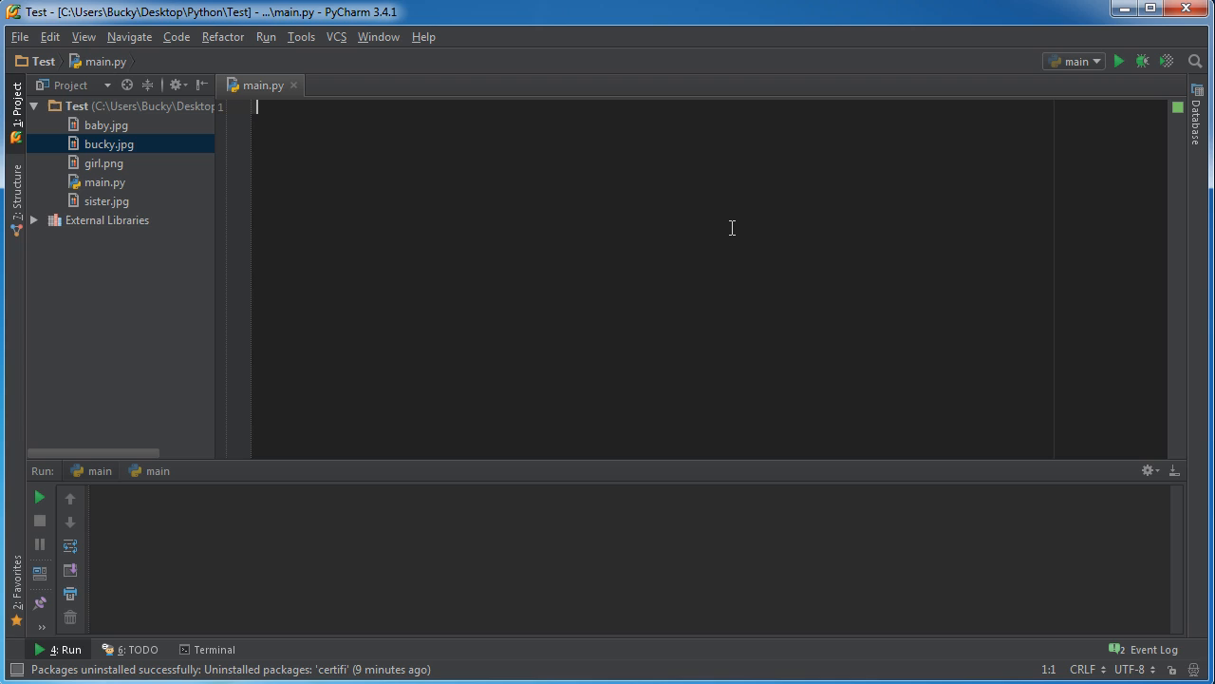
mouse_move(752, 198)
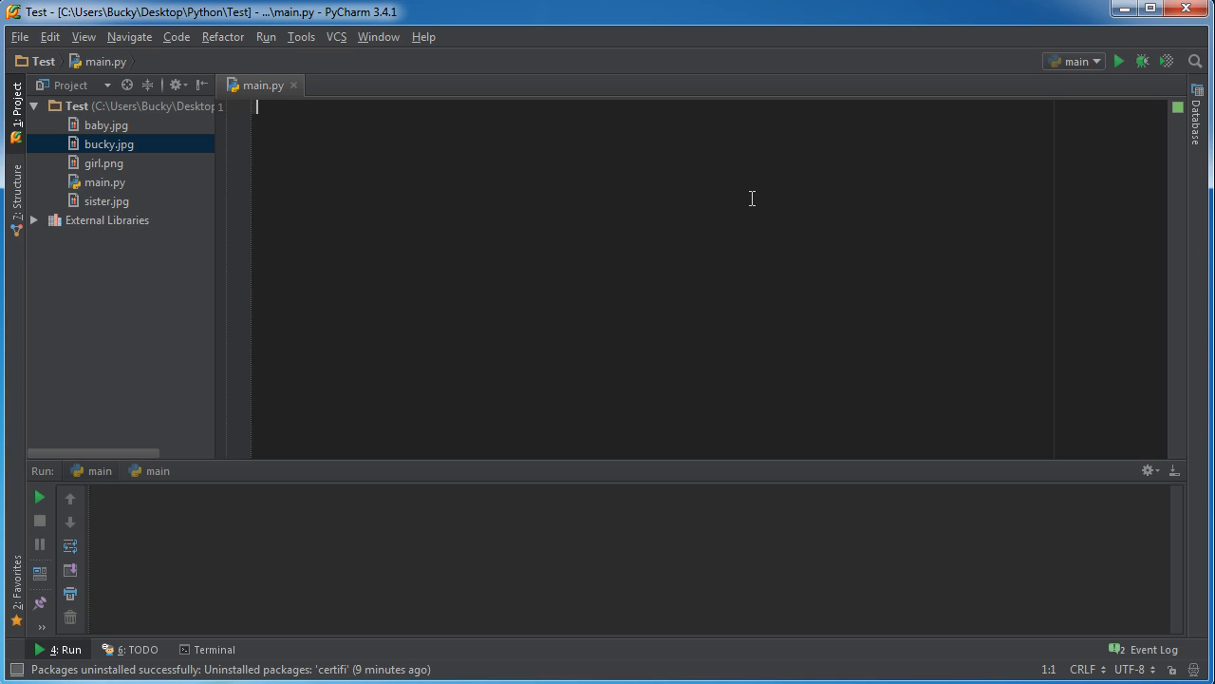
mouse_move(623, 216)
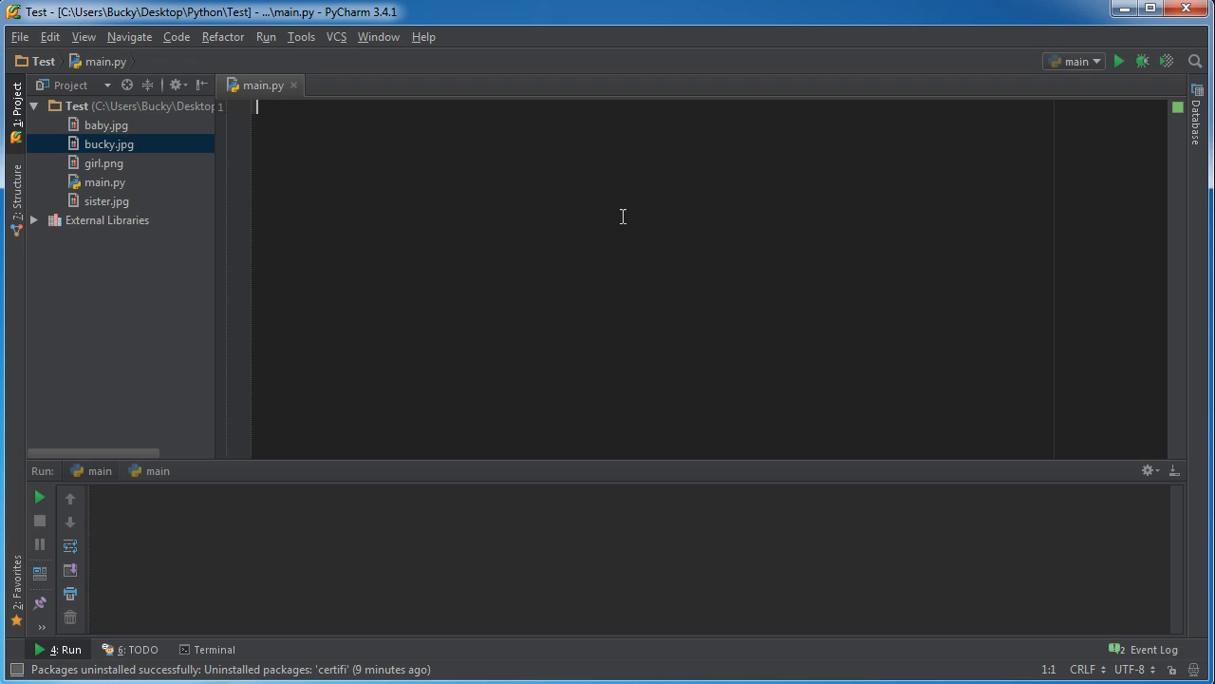
mouse_move(558, 233)
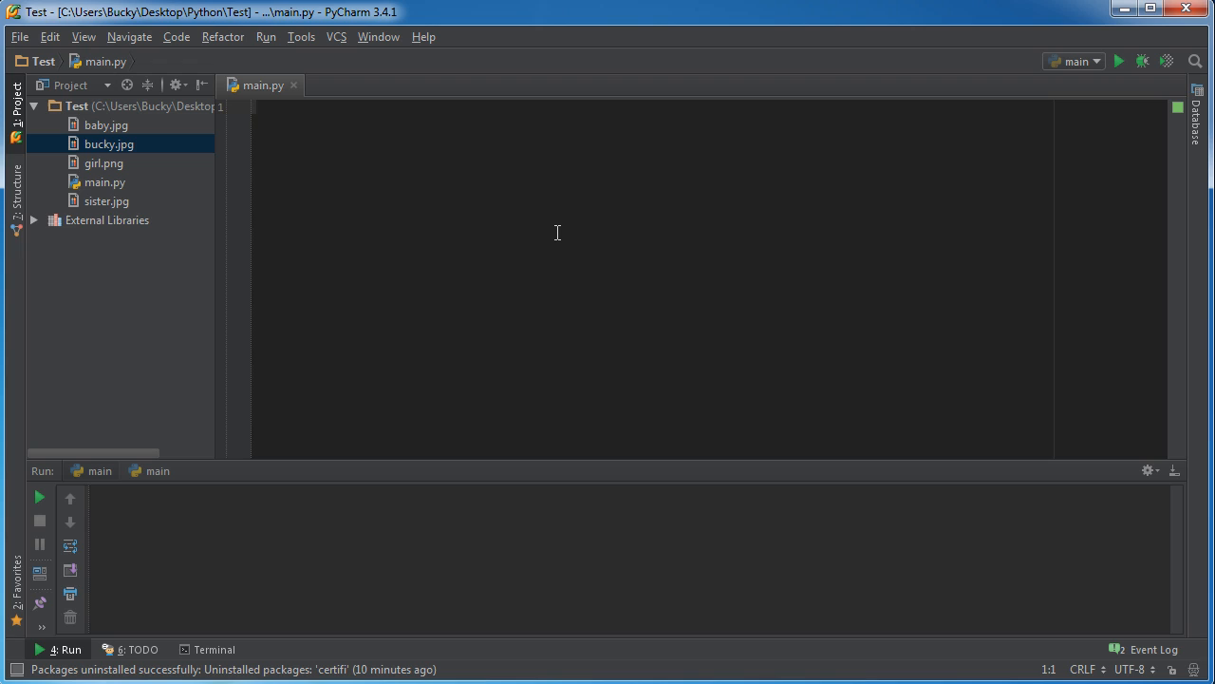
mouse_move(225, 144)
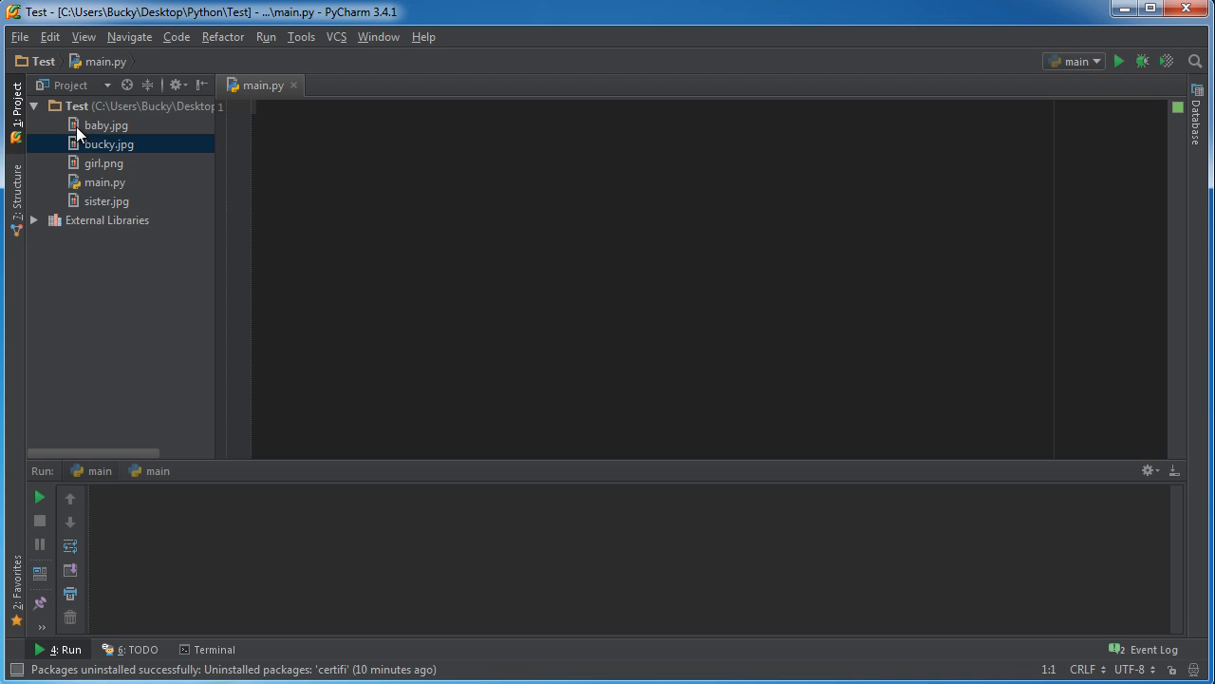
- Preview the project images such as baby.jpg and girl.png, then return to main.py
click(107, 200)
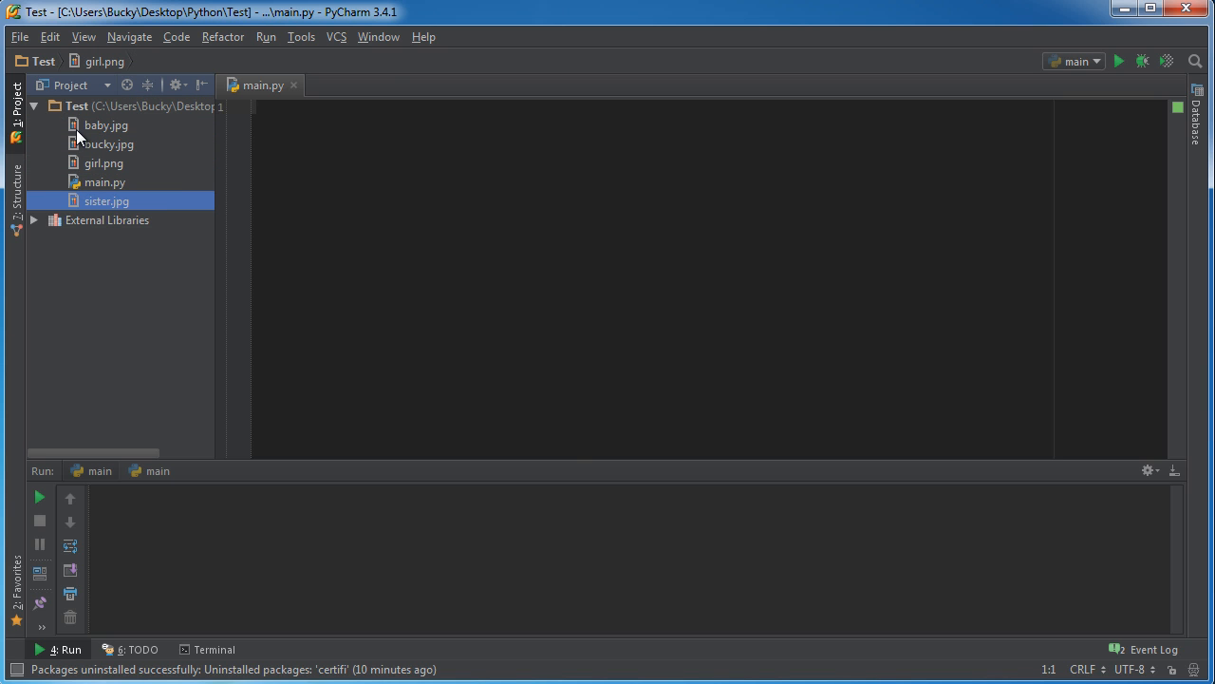
double_click(105, 124)
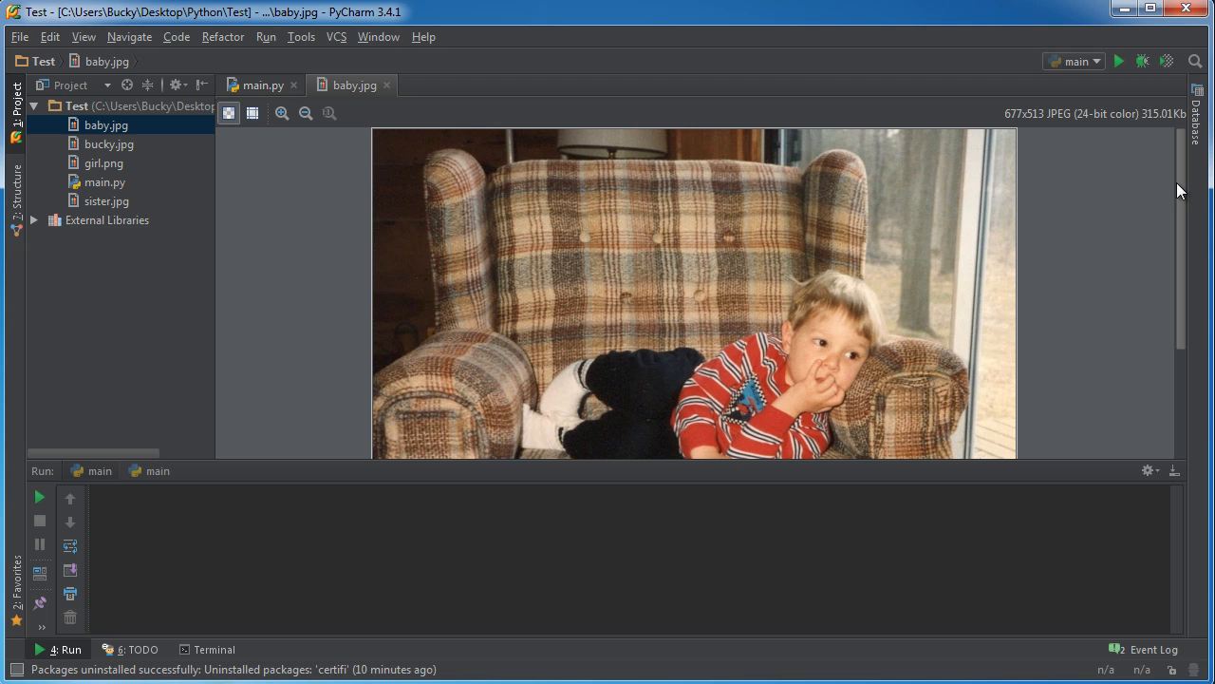
mouse_move(1180, 176)
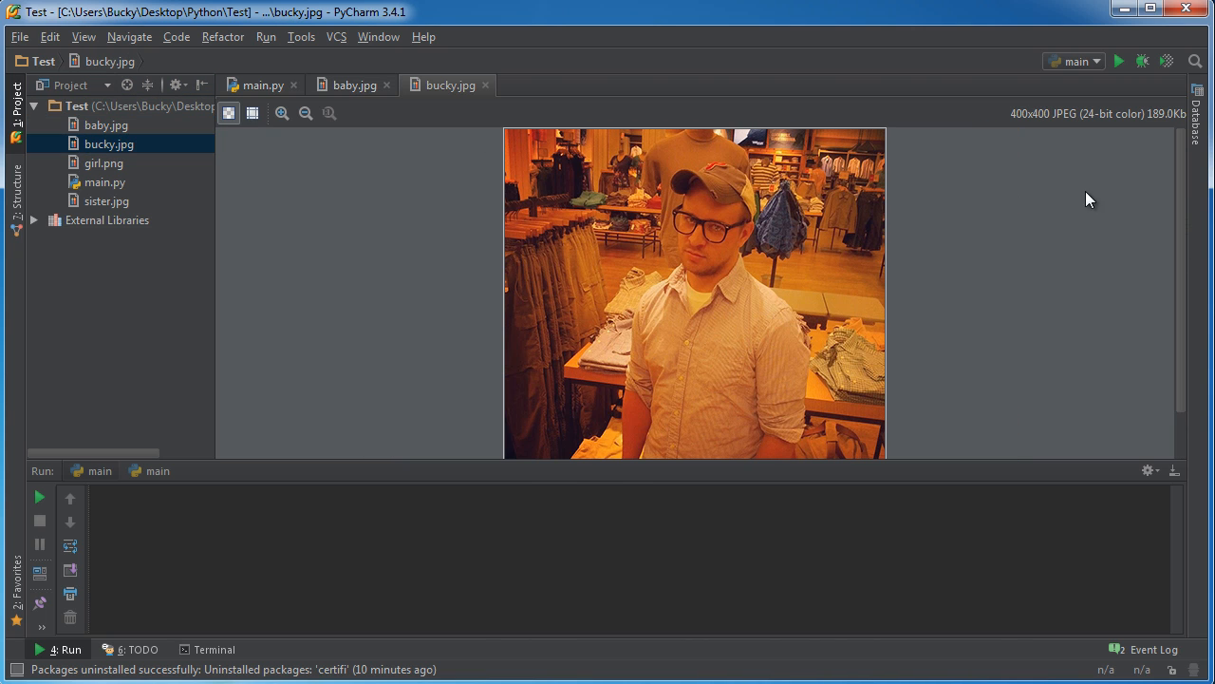
mouse_move(1171, 186)
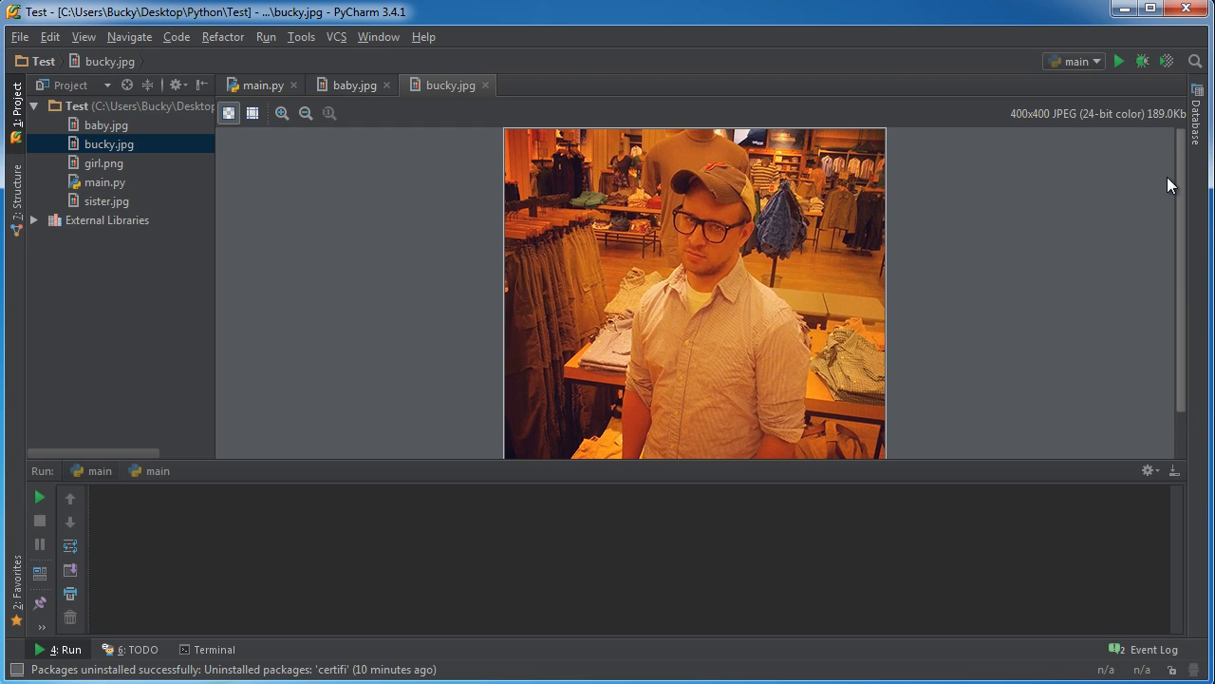
double_click(104, 162)
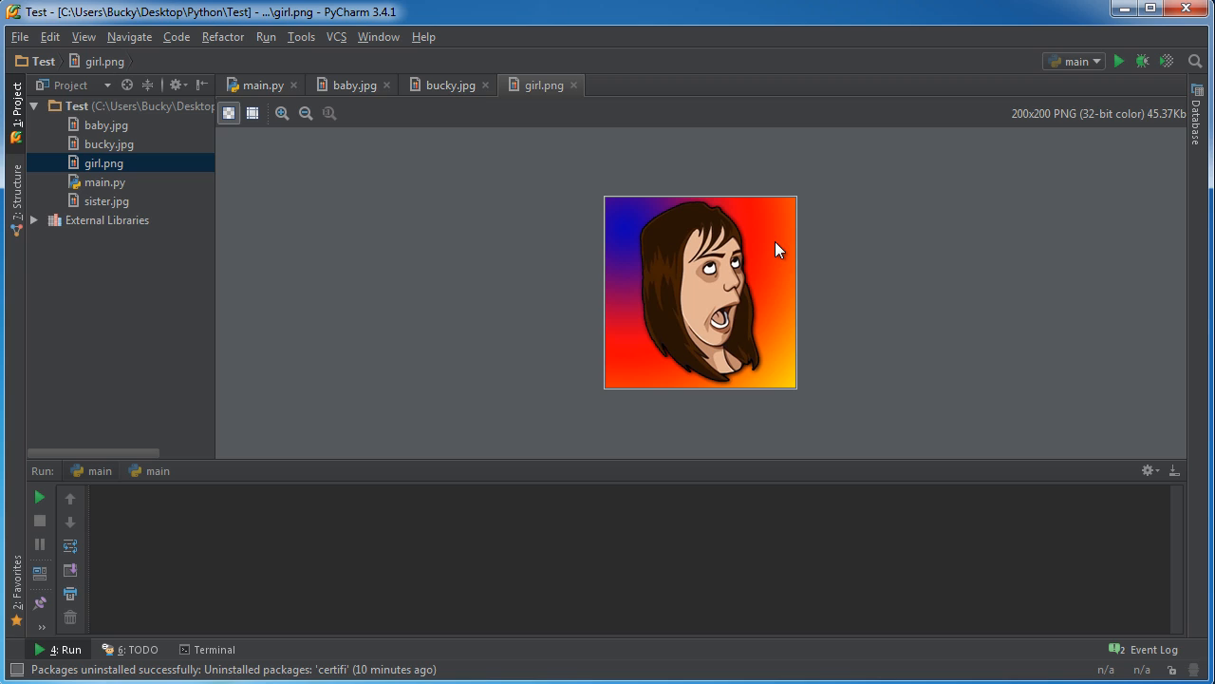
mouse_move(832, 292)
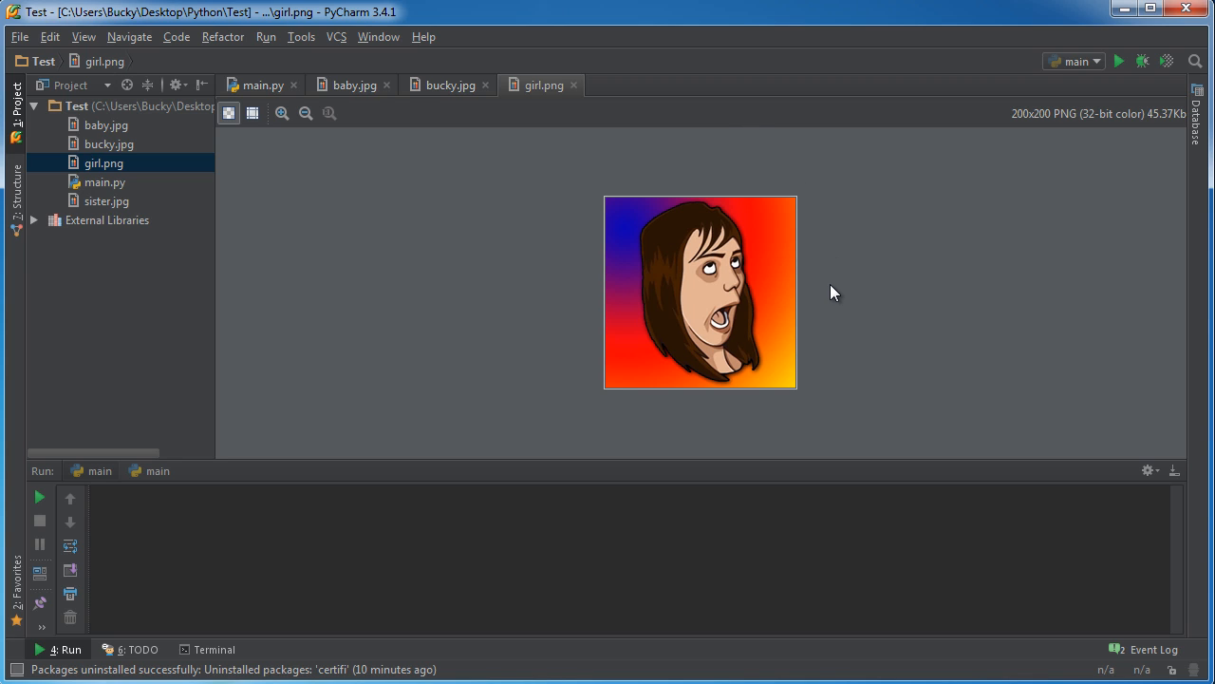
mouse_move(827, 291)
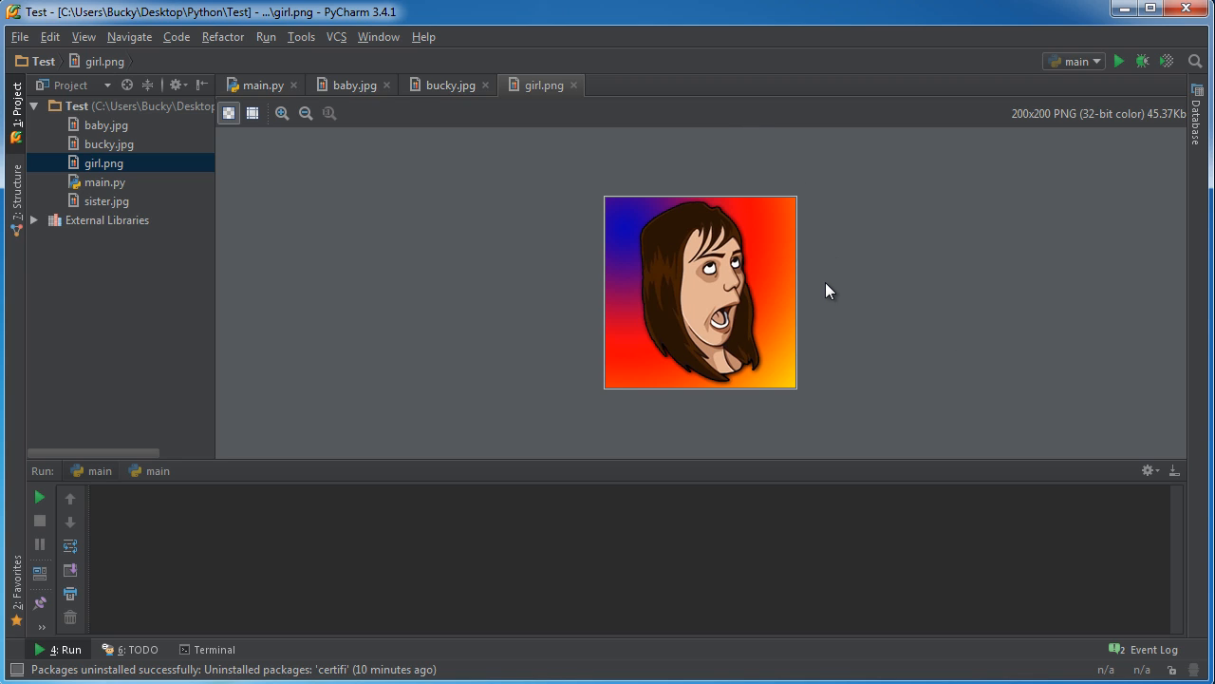
mouse_move(769, 275)
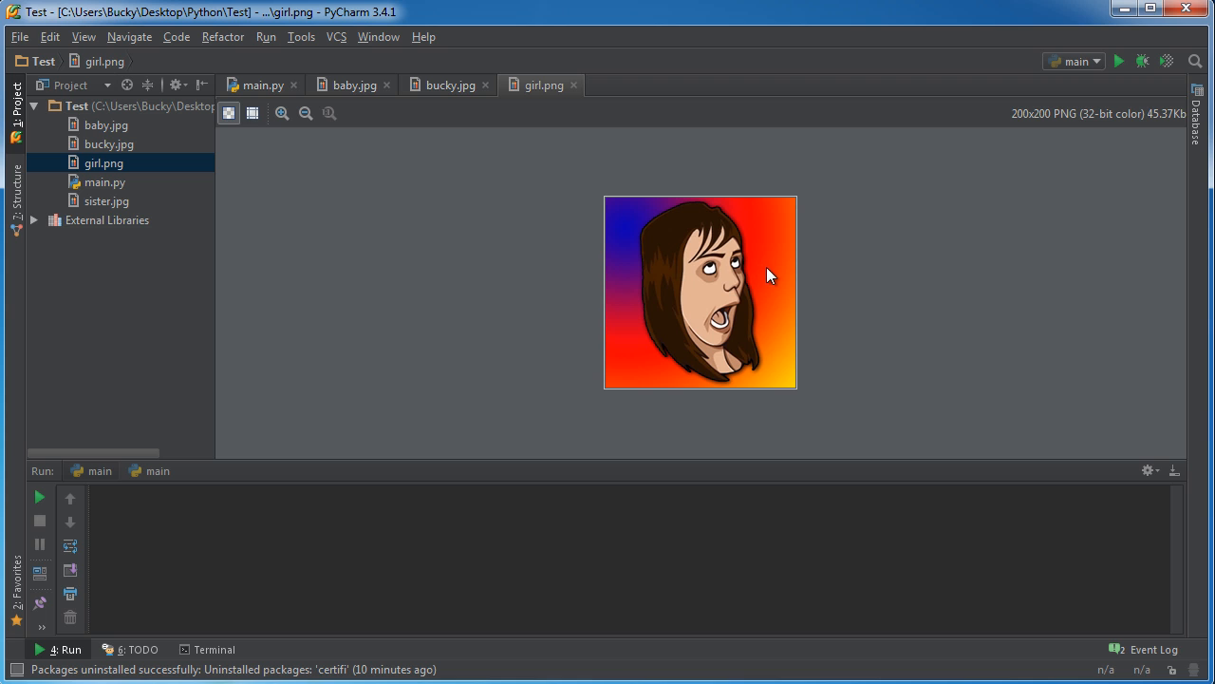
mouse_move(78, 204)
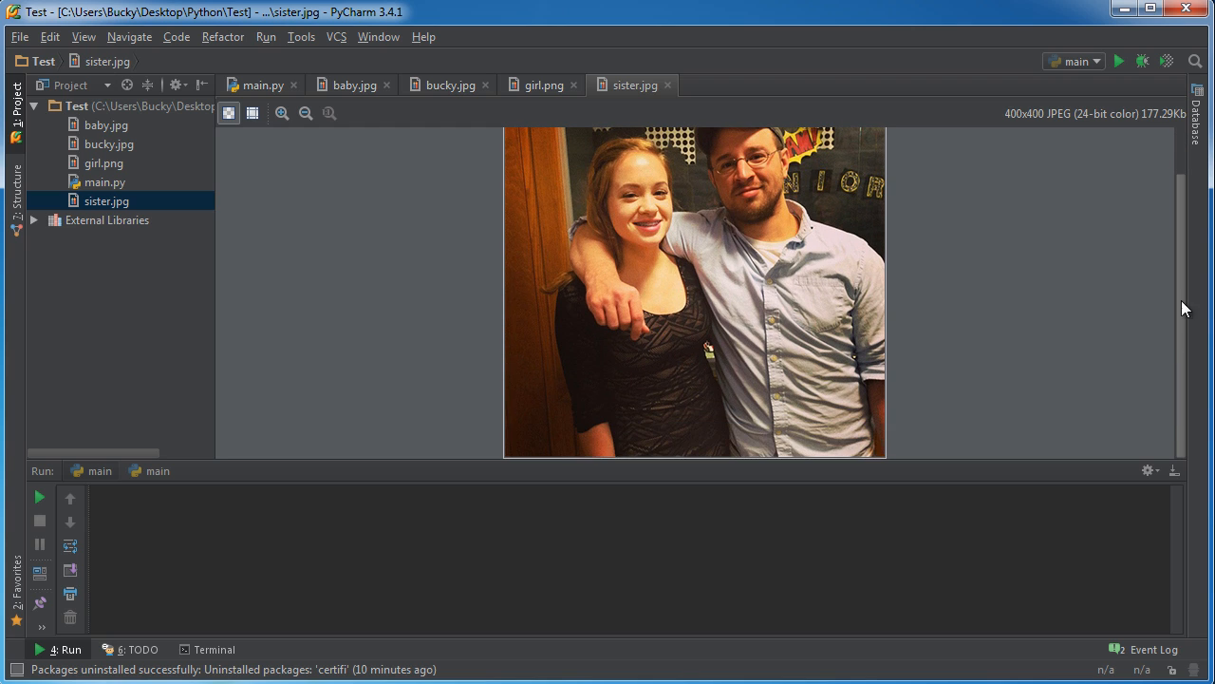
click(262, 85)
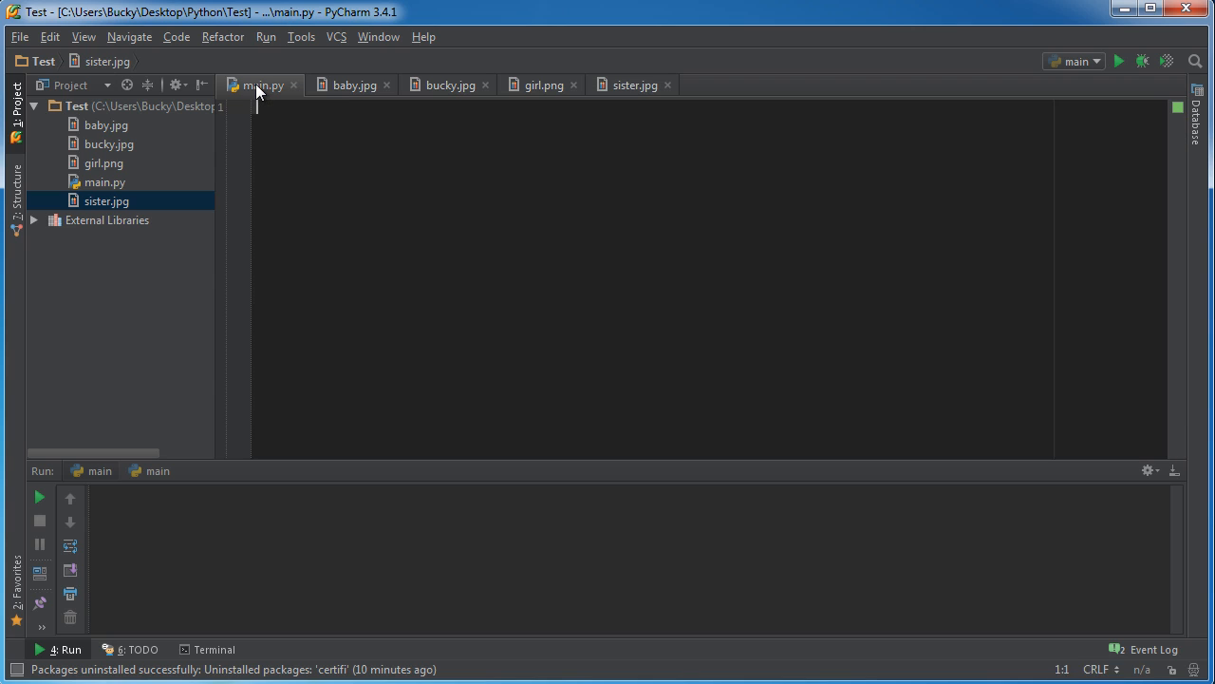
mouse_move(263, 85)
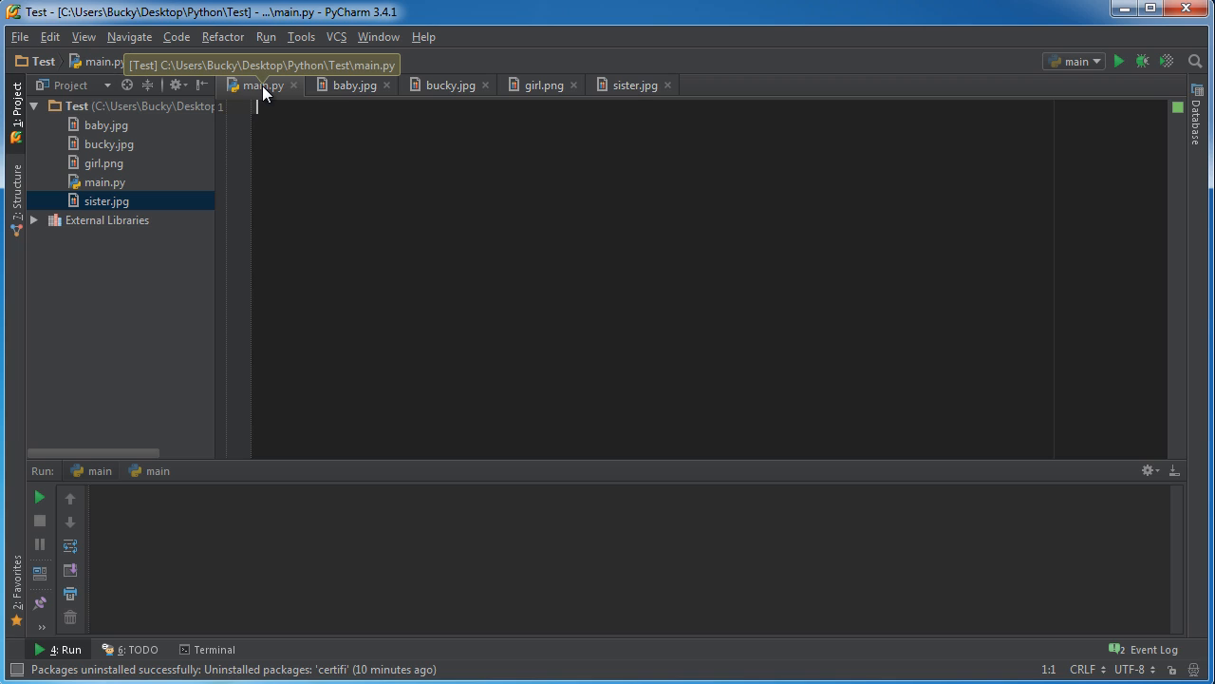
mouse_move(363, 139)
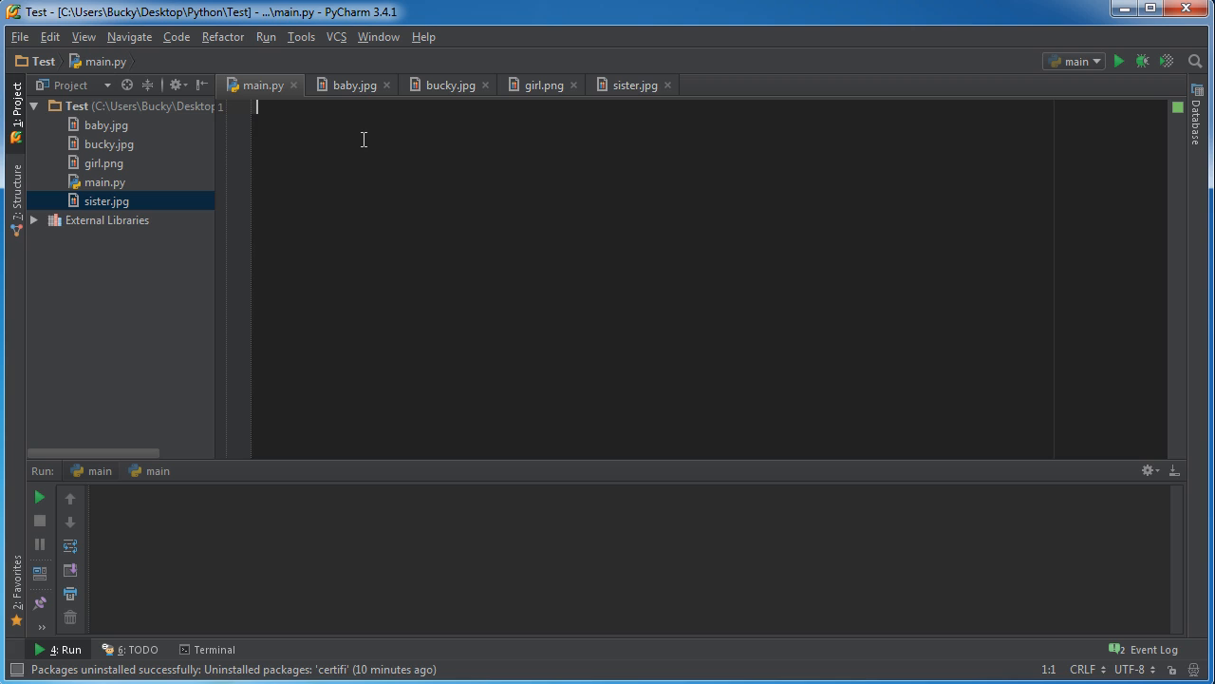
- Select main.py in the project tree and close the sister.jpg preview tab
click(104, 181)
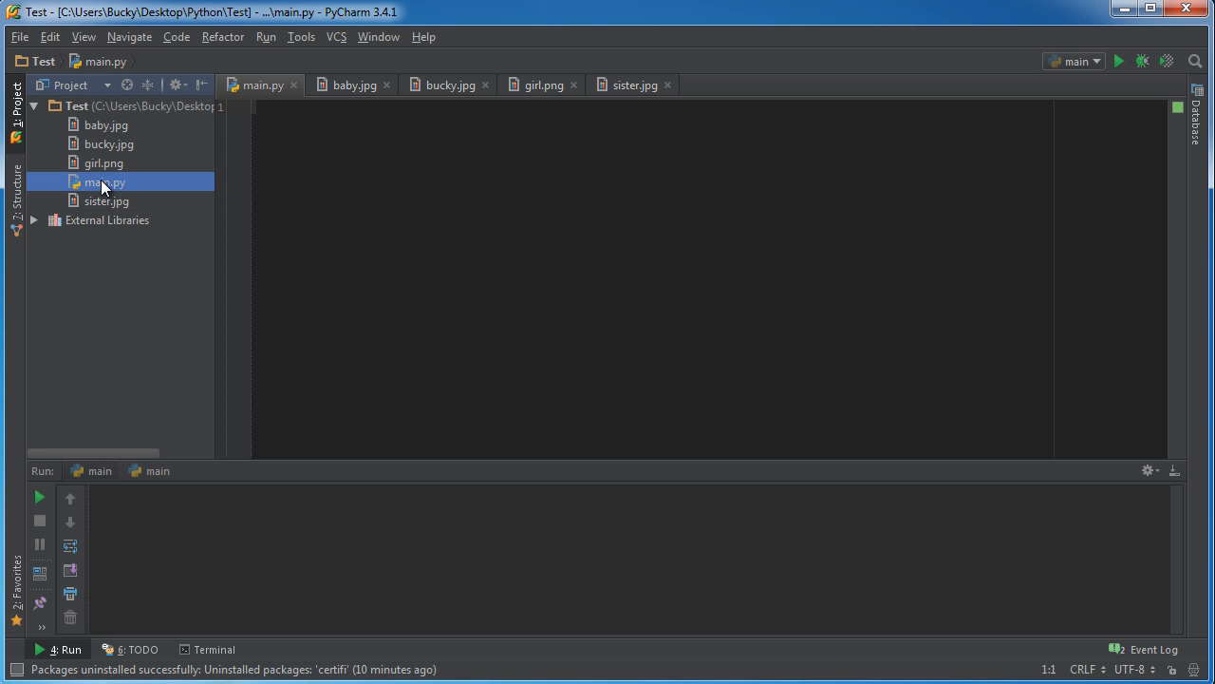
mouse_move(387, 87)
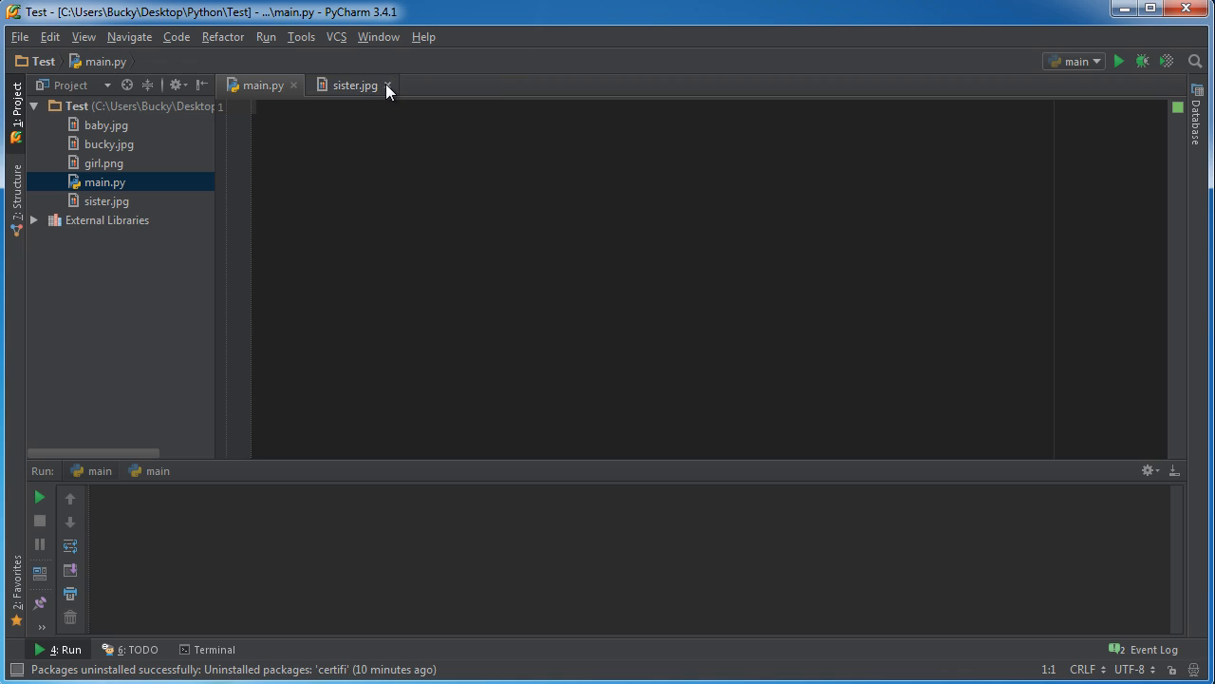
click(387, 84)
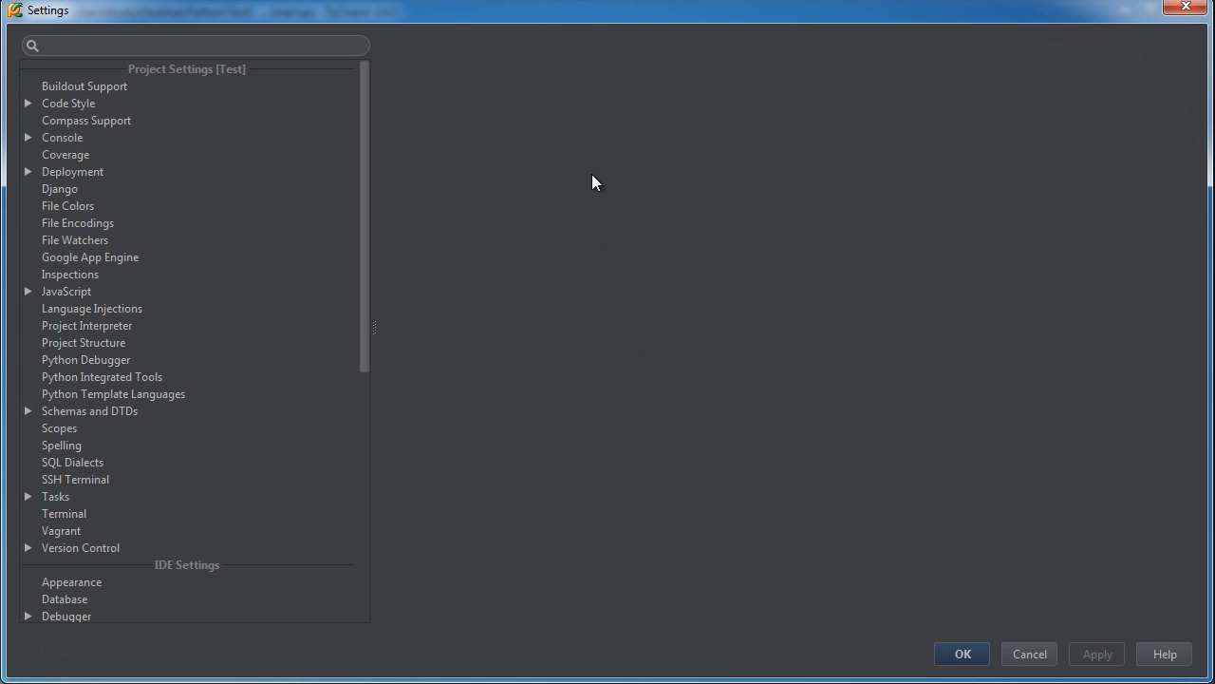
- Review the project interpreter's installed packages and select the Pillow package
click(87, 325)
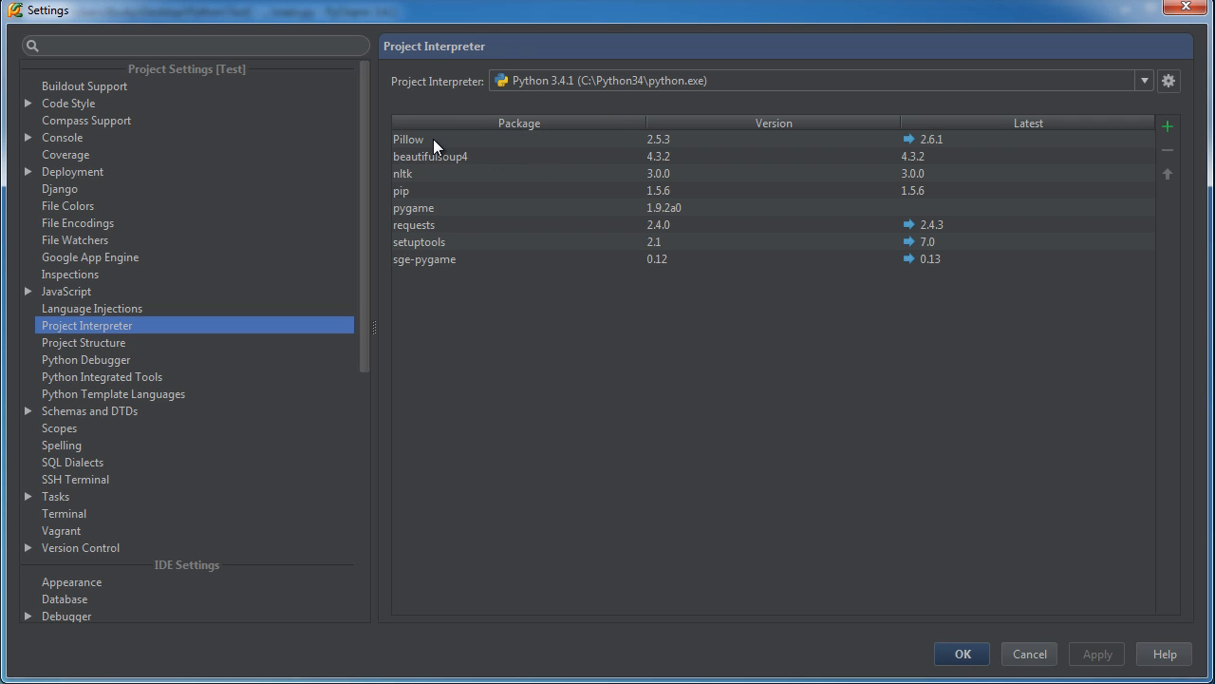
click(437, 139)
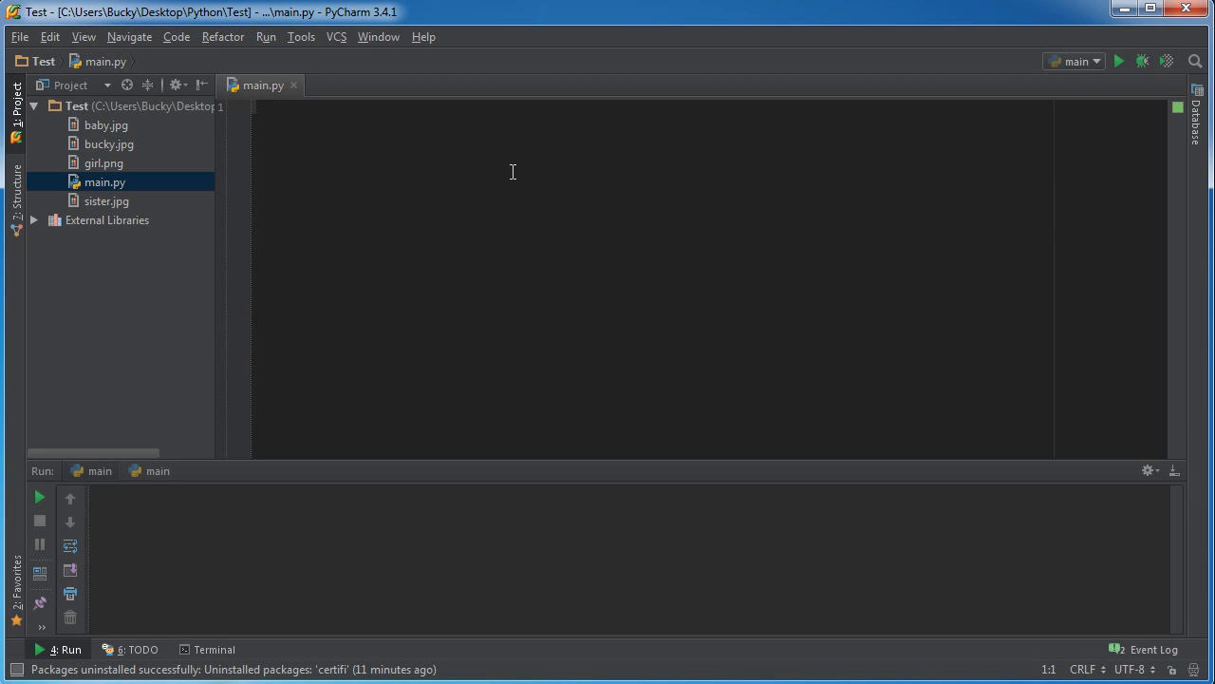
- Write 'from PIL import Image' on line 1 of main.py
text(from)
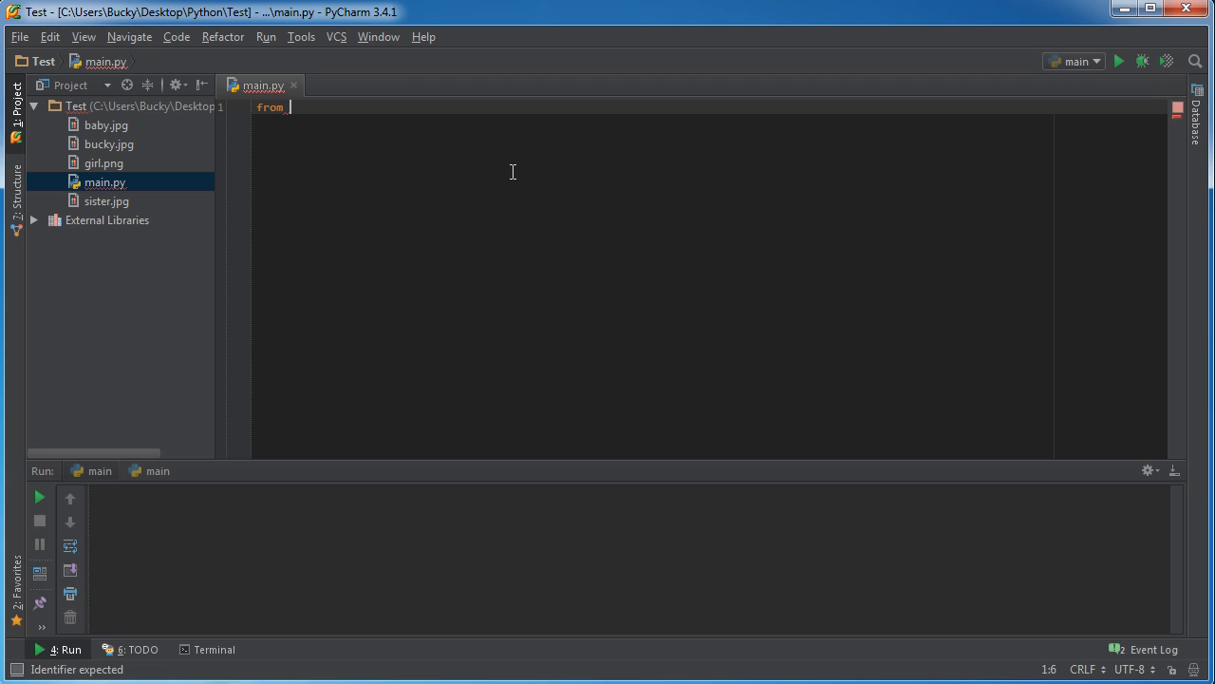
text(PIL)
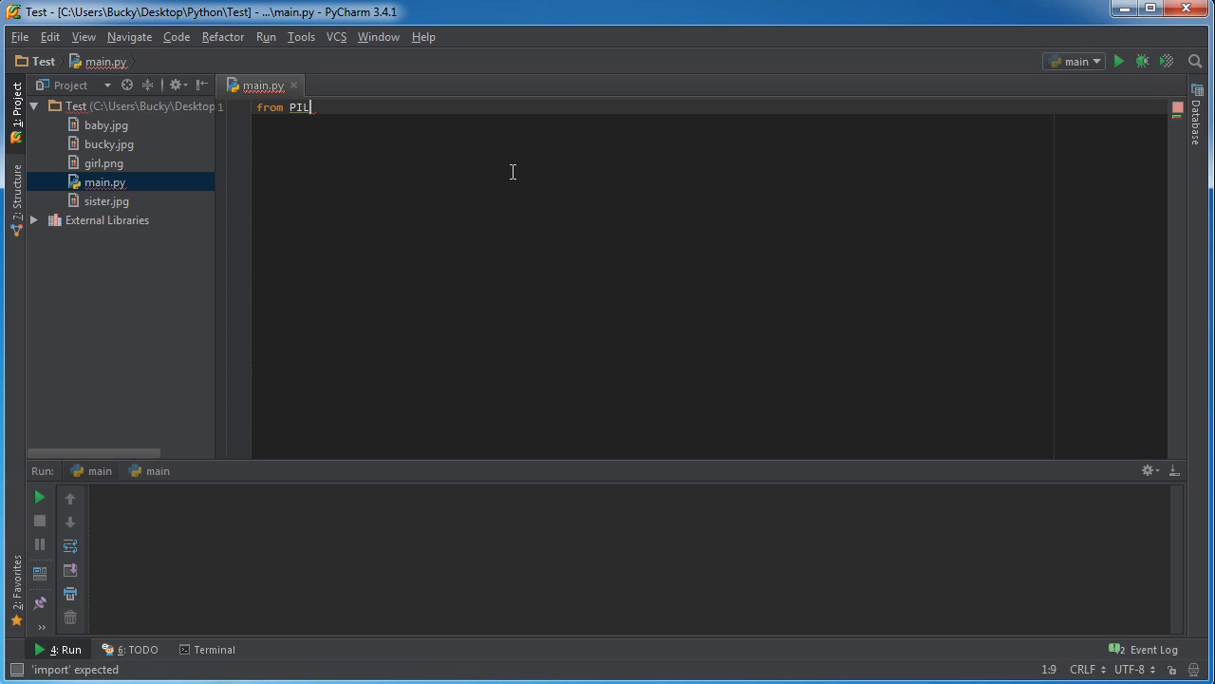
text(import)
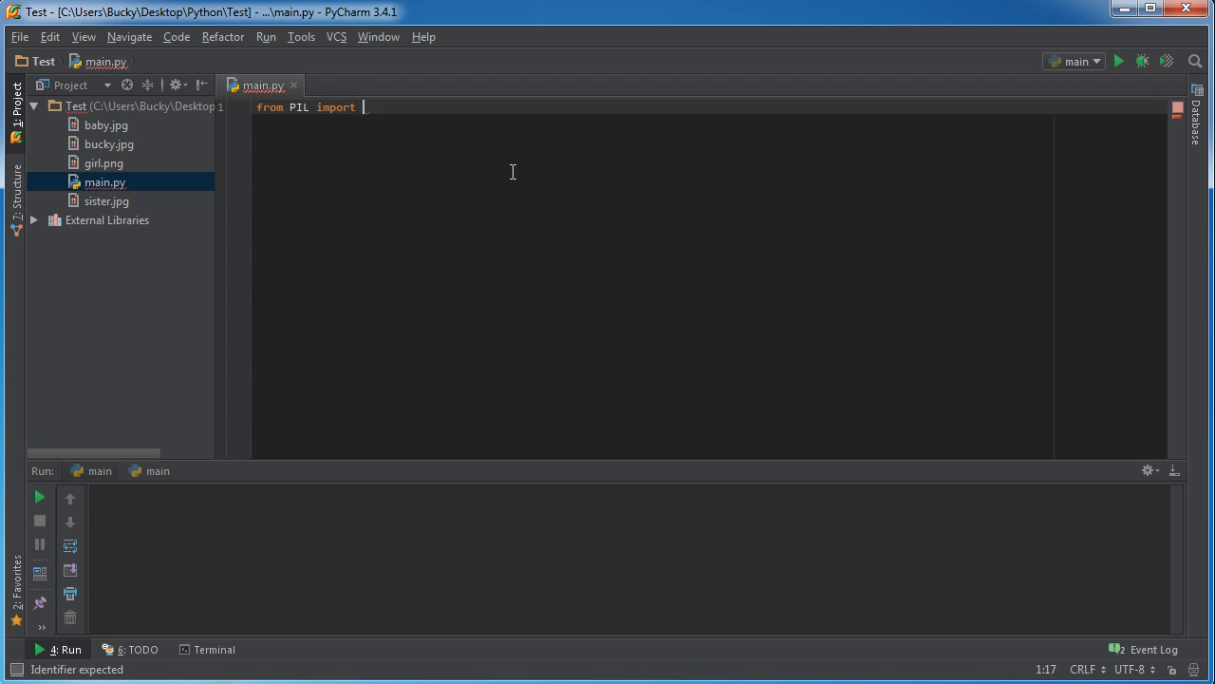
text(Image)
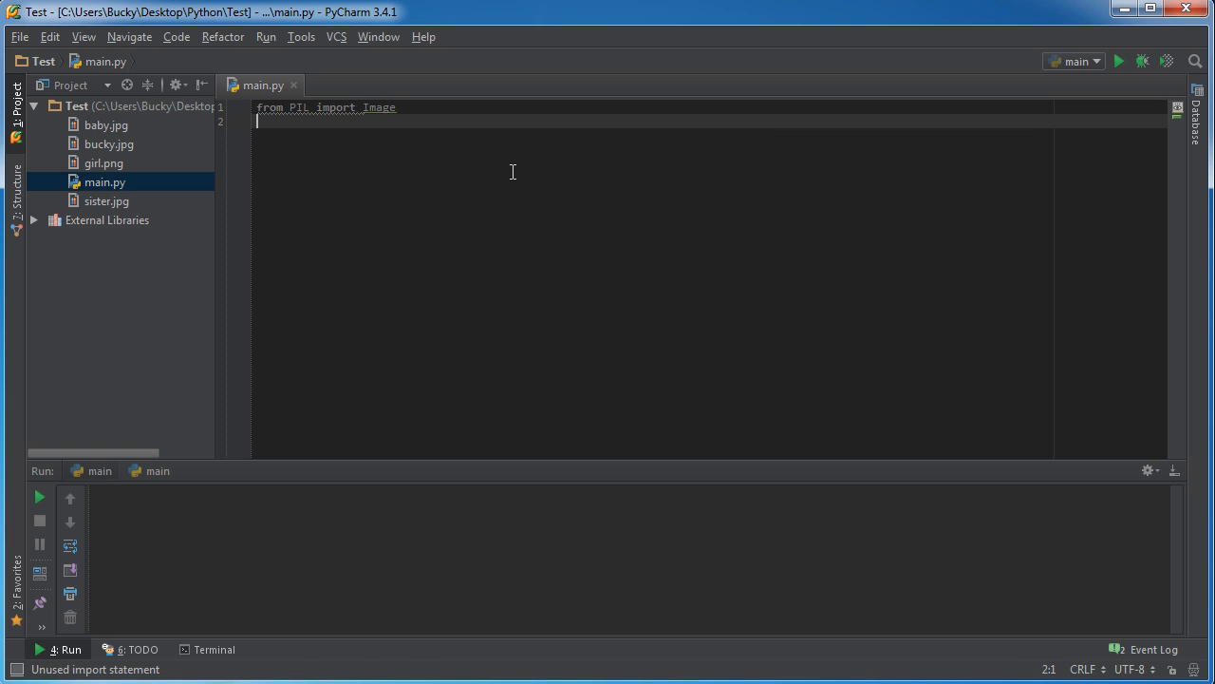
double_click(378, 108)
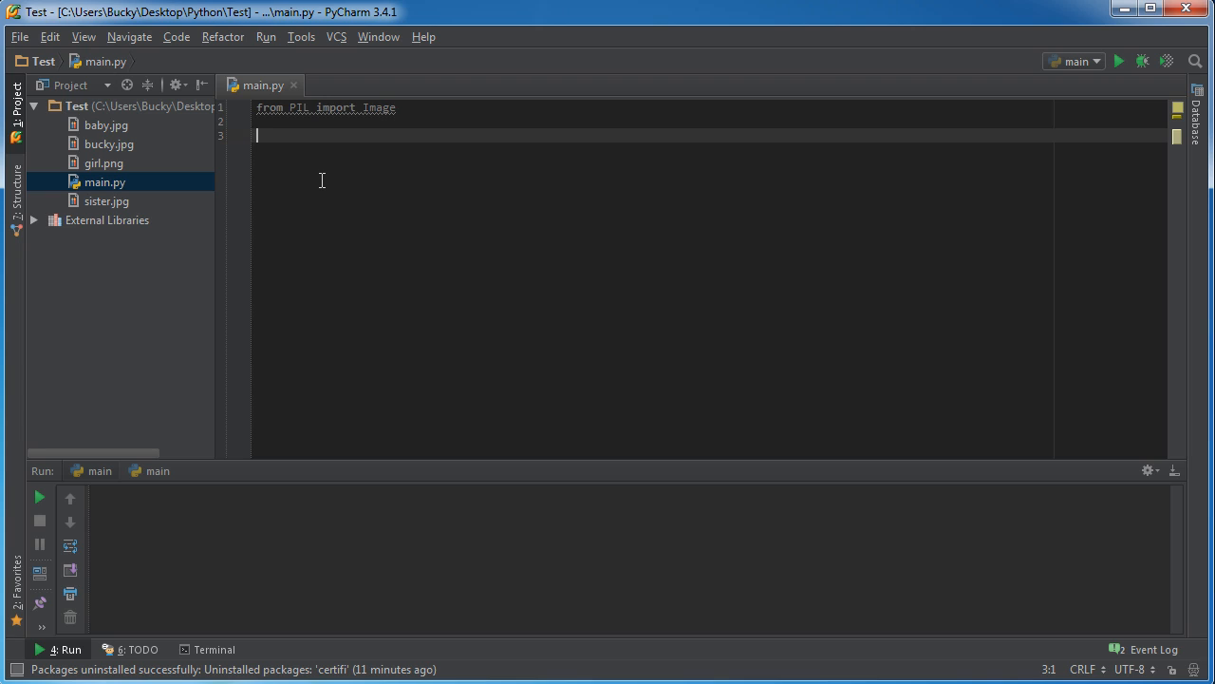
mouse_move(313, 154)
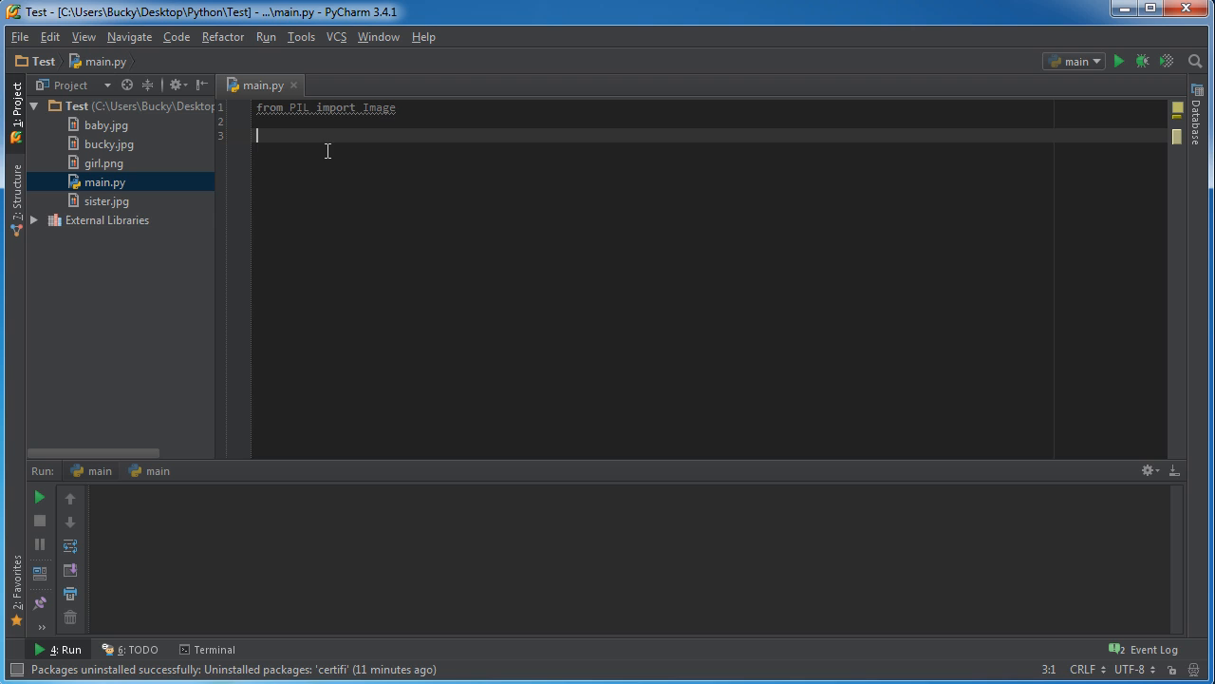
double_click(298, 108)
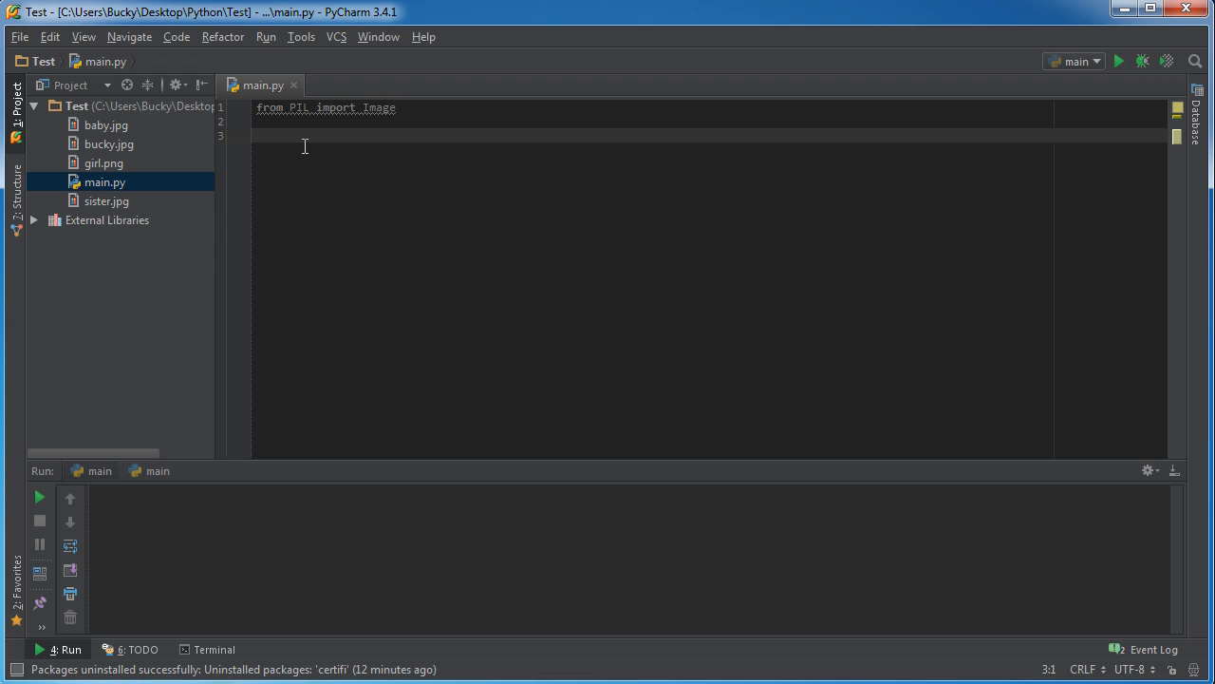
text(3.4)
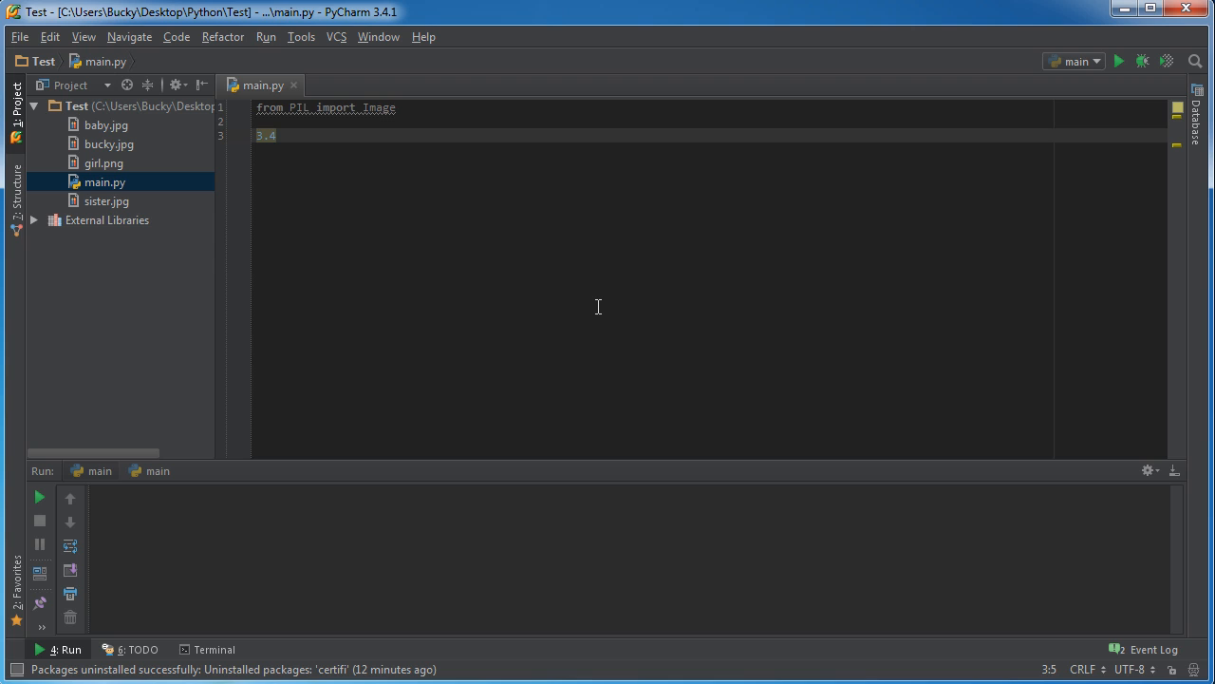
text(Pillow)
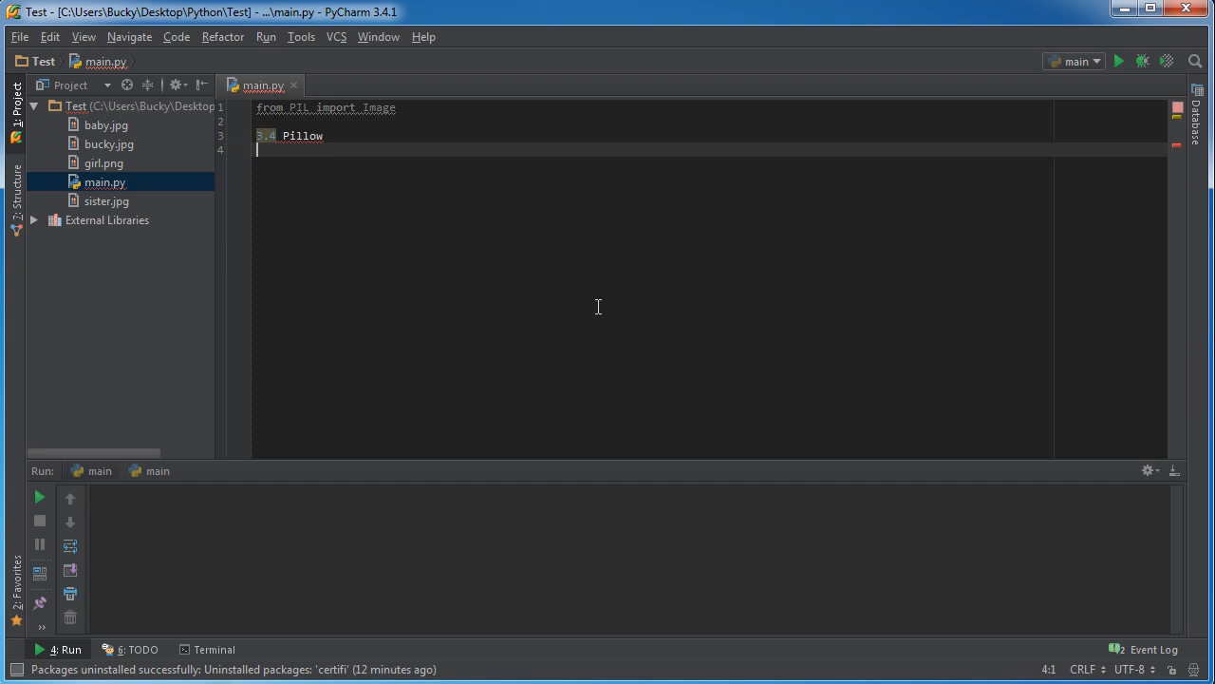
text(2.7)
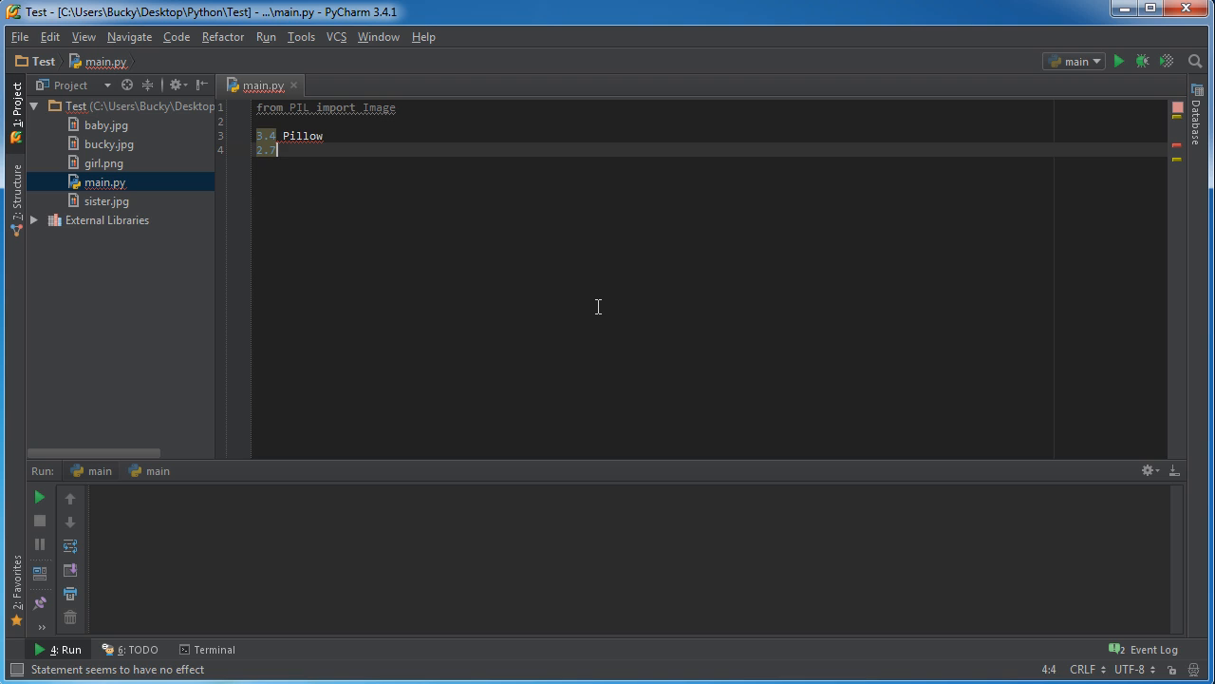
text(PIL)
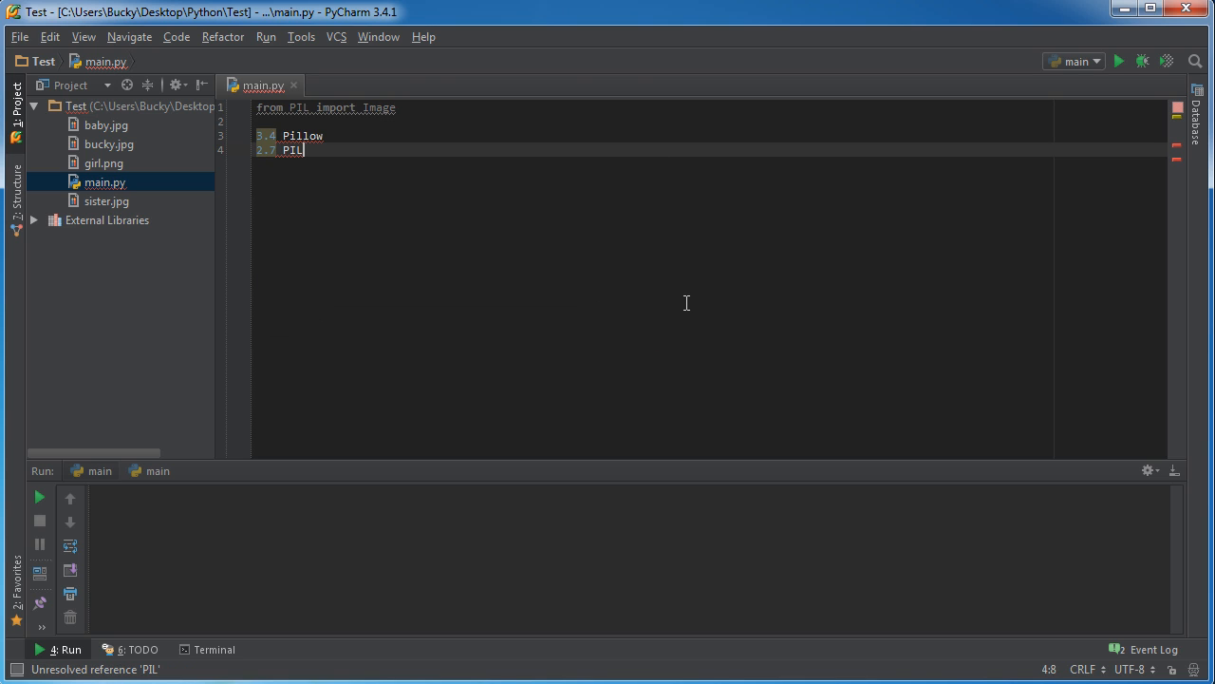
double_click(302, 136)
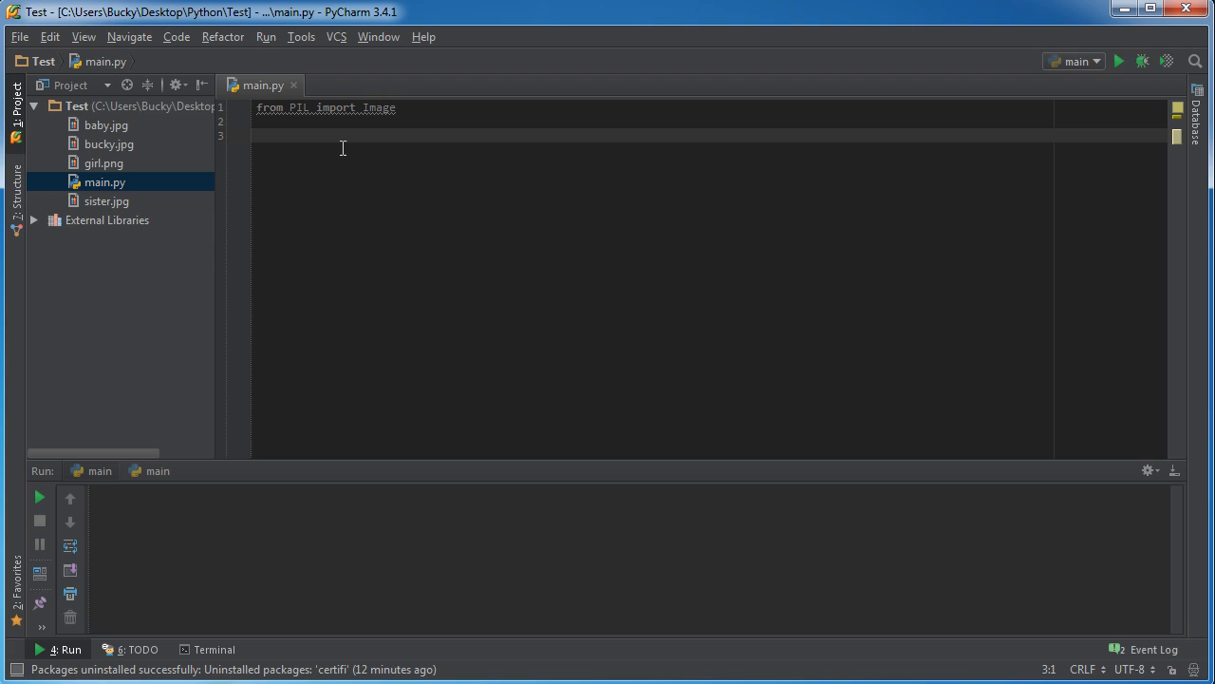
double_click(298, 107)
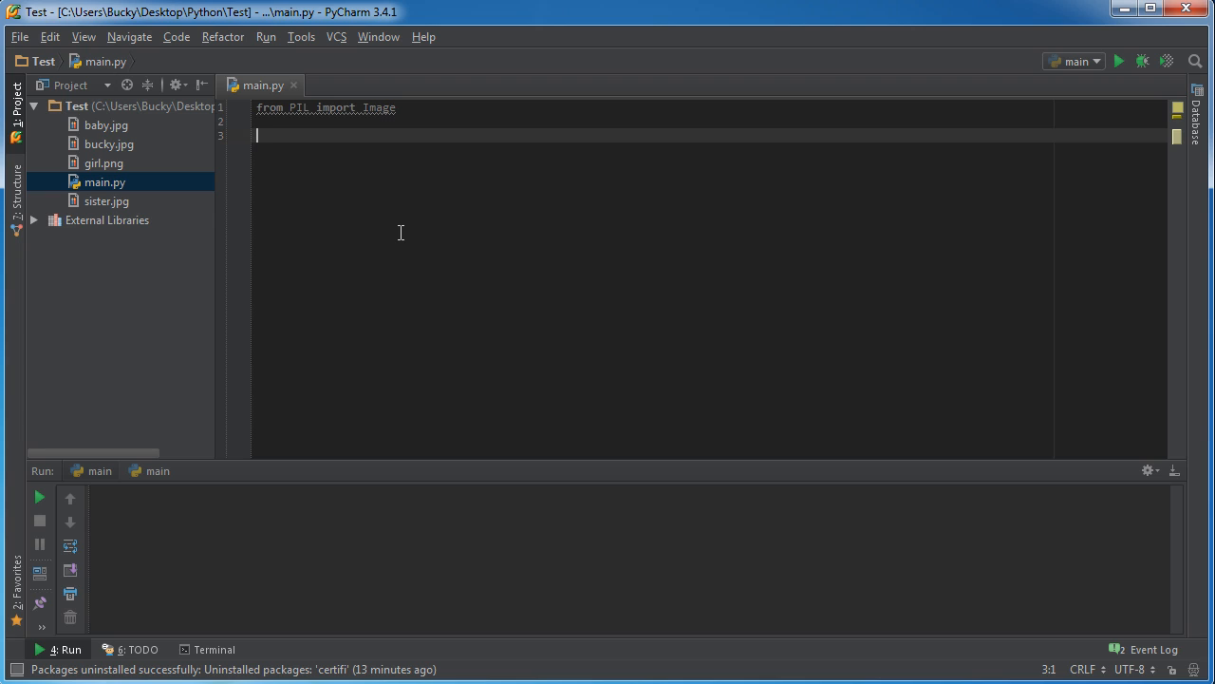
mouse_move(359, 134)
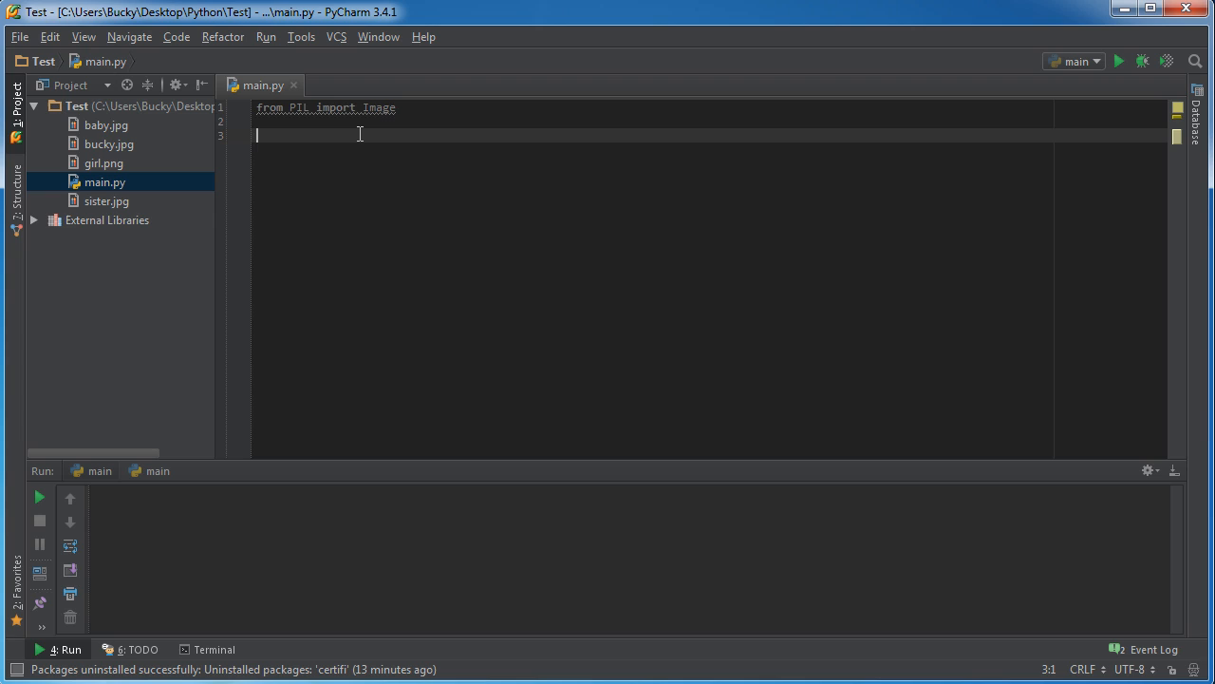
- Write img = Image.open("") on line 3 with an empty file name
text(img =)
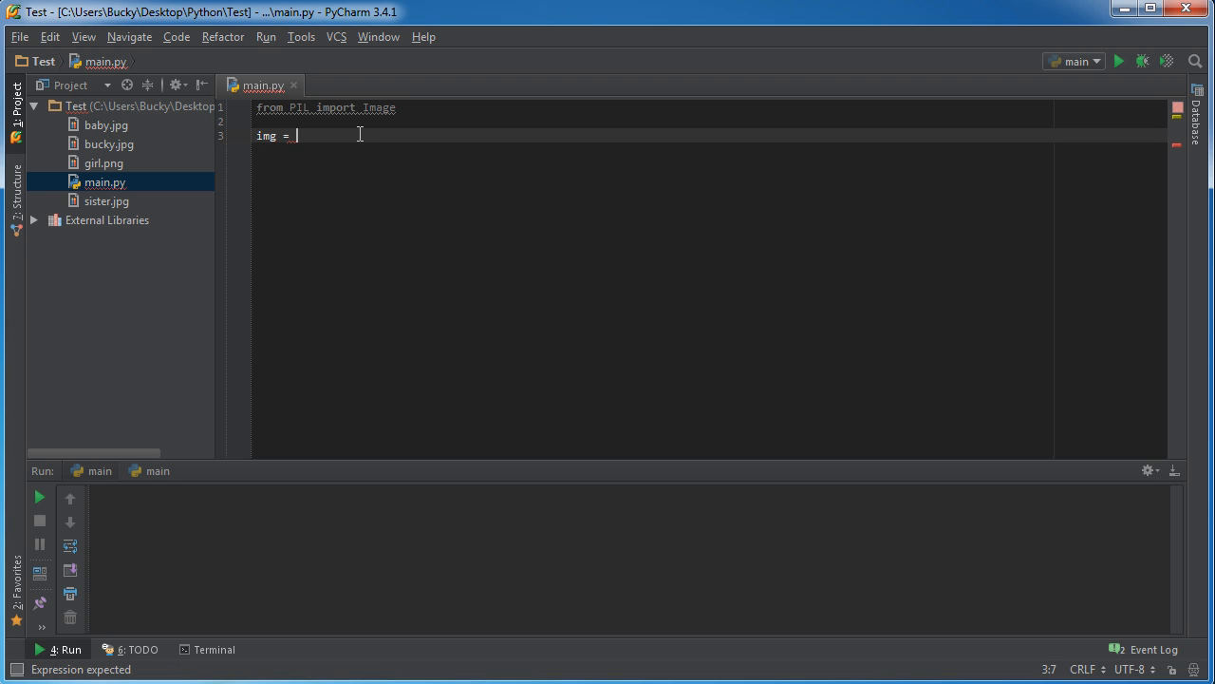
double_click(379, 108)
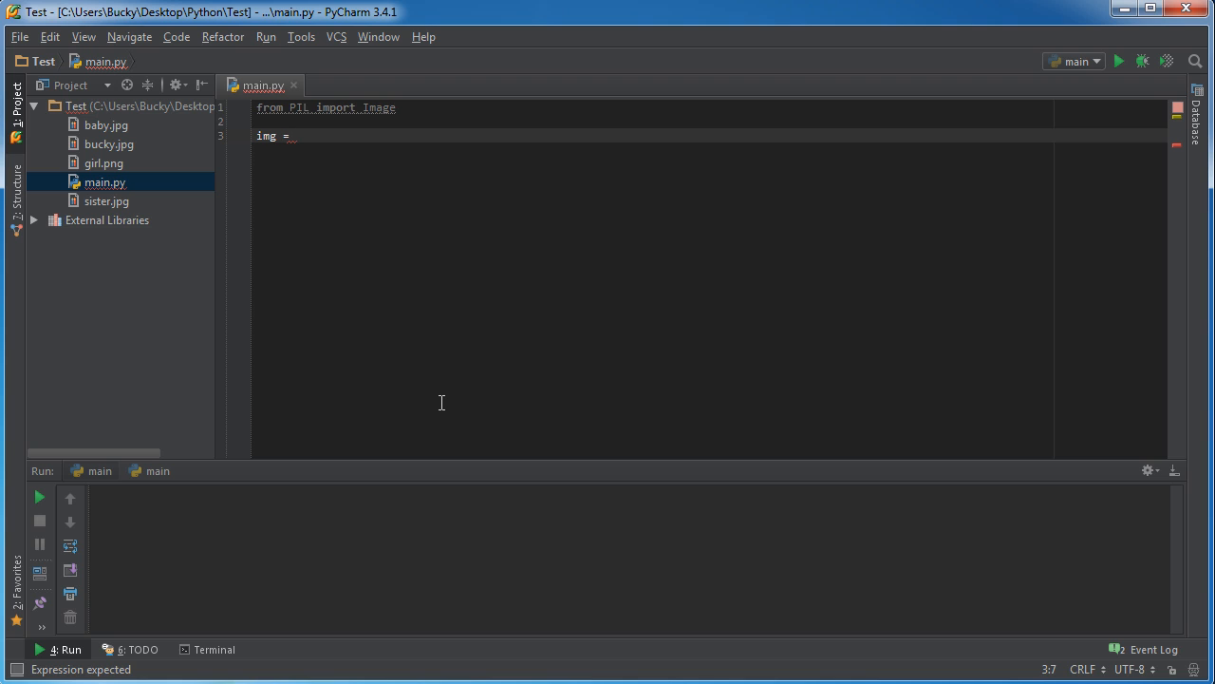
text(Image.)
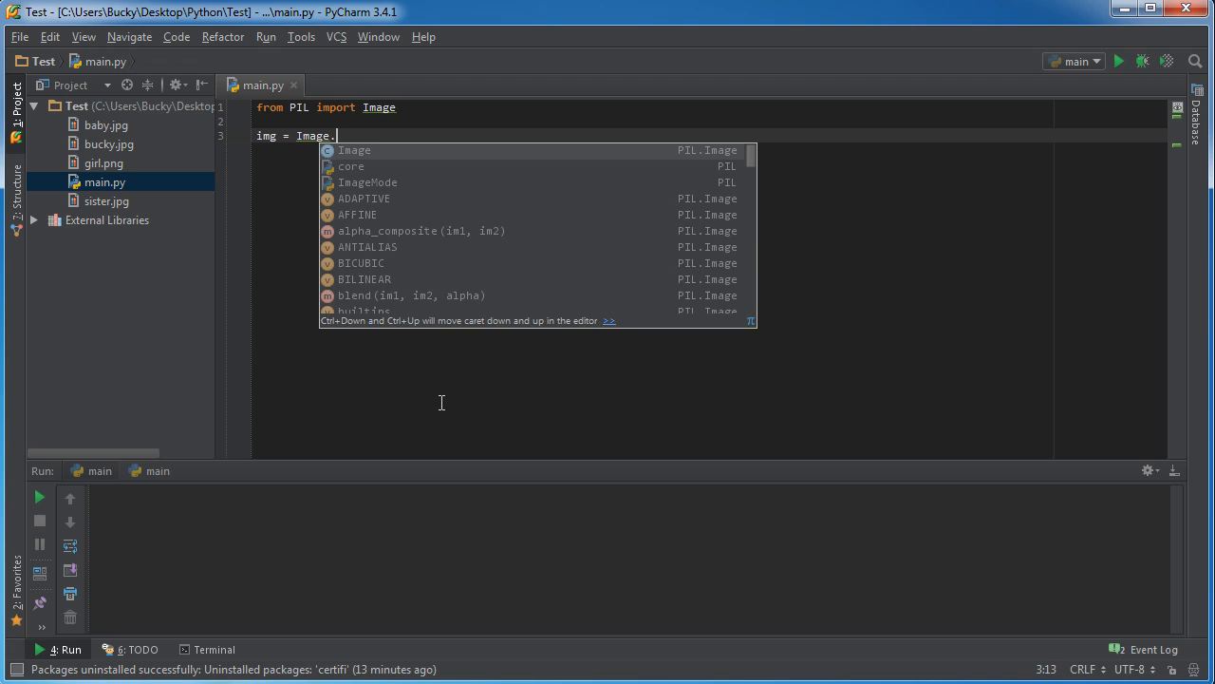
text(open()
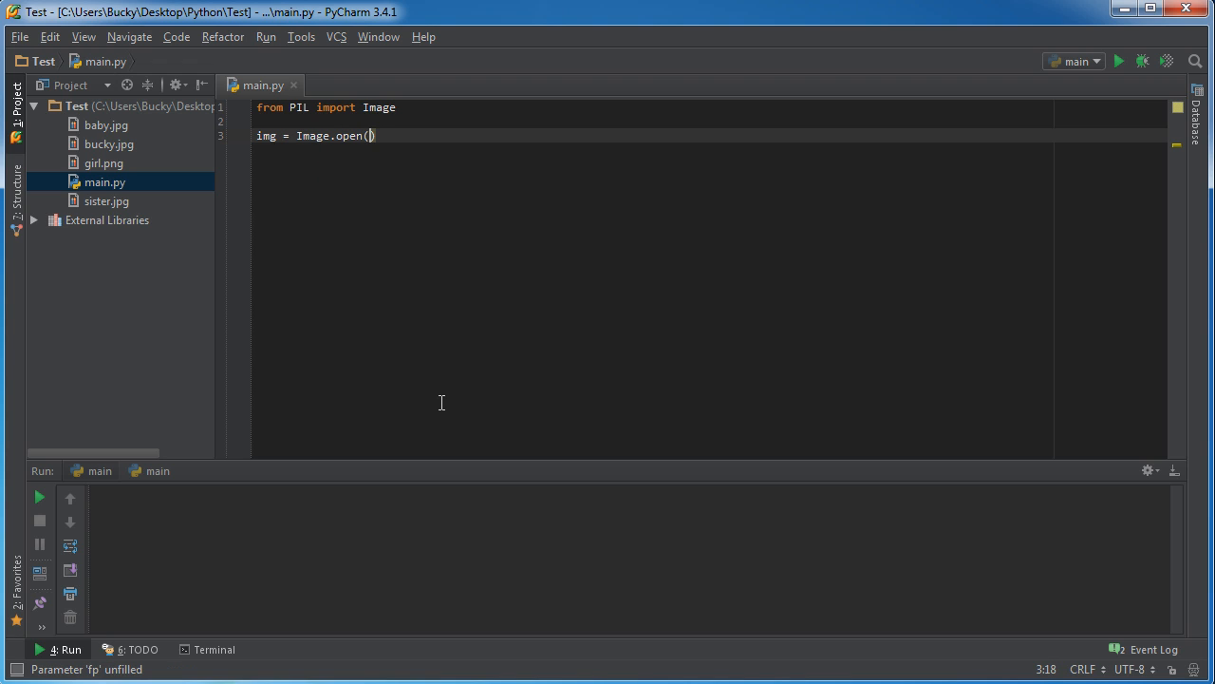
text(')
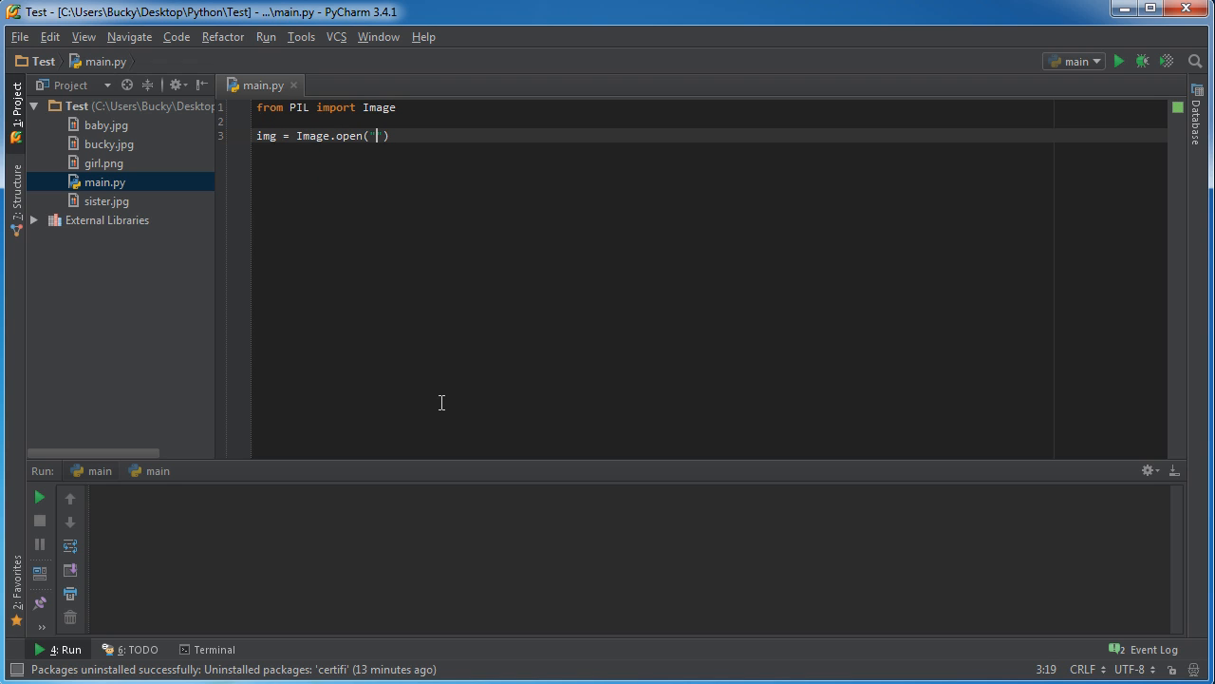
click(106, 124)
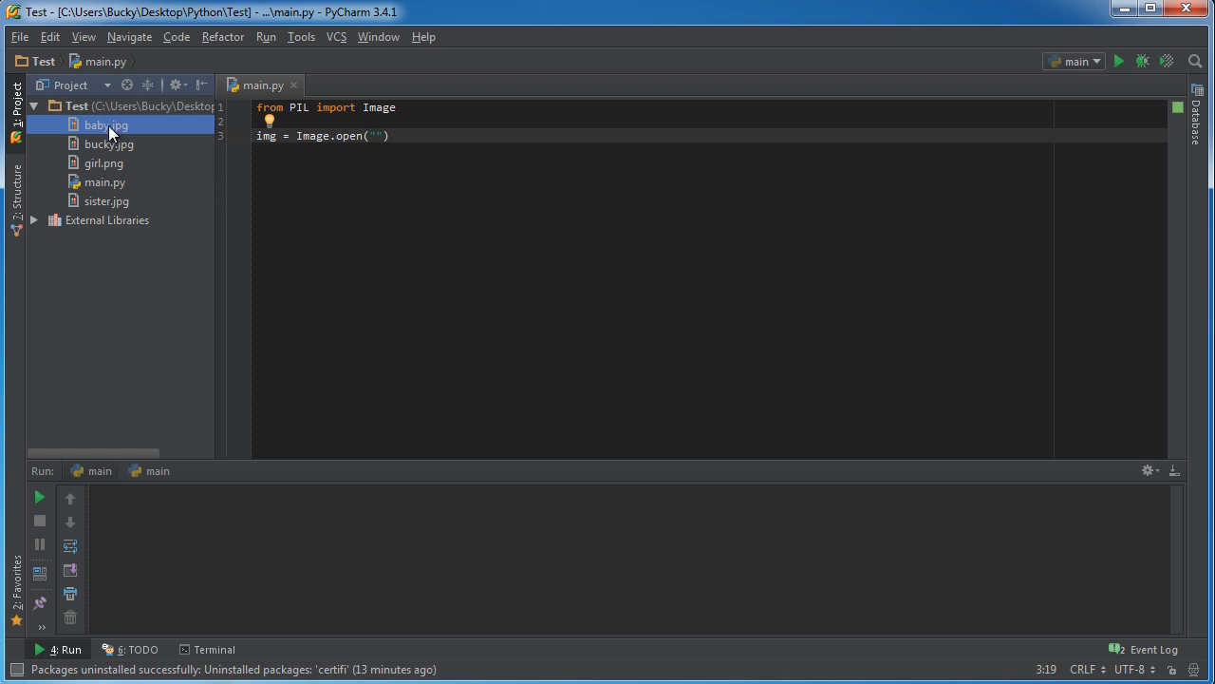
- Preview bucky.jpg, then make Image.open load "bucky.jpg" and start a new line
double_click(108, 144)
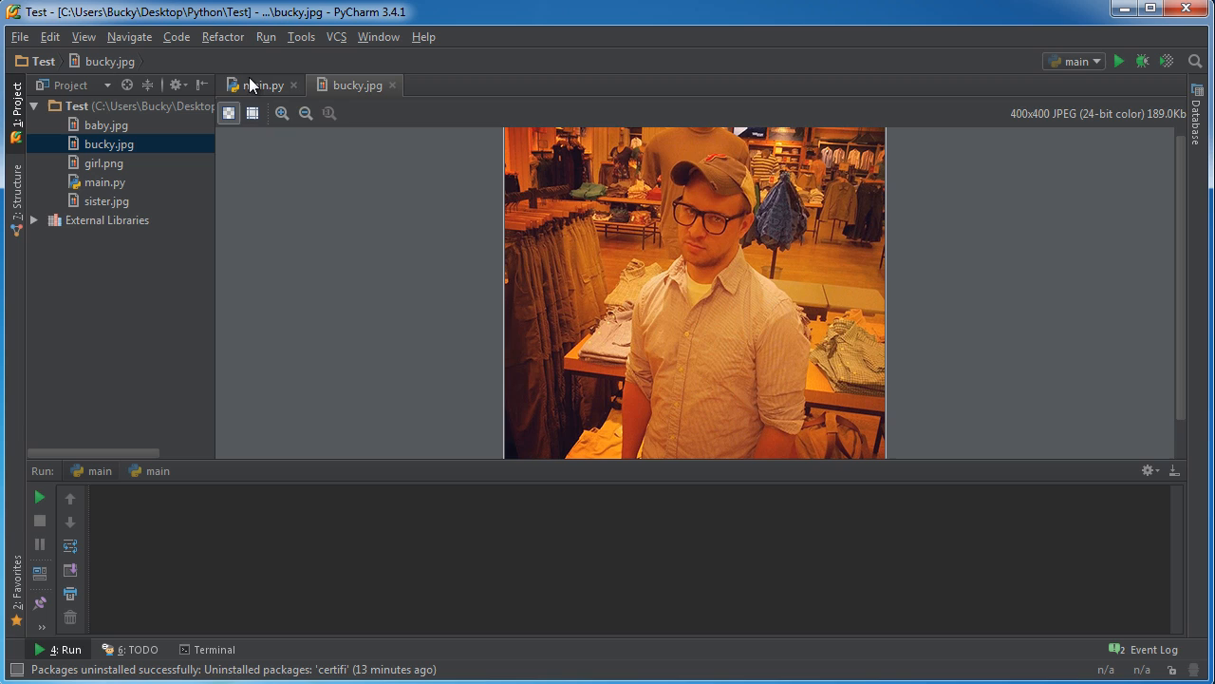
click(262, 85)
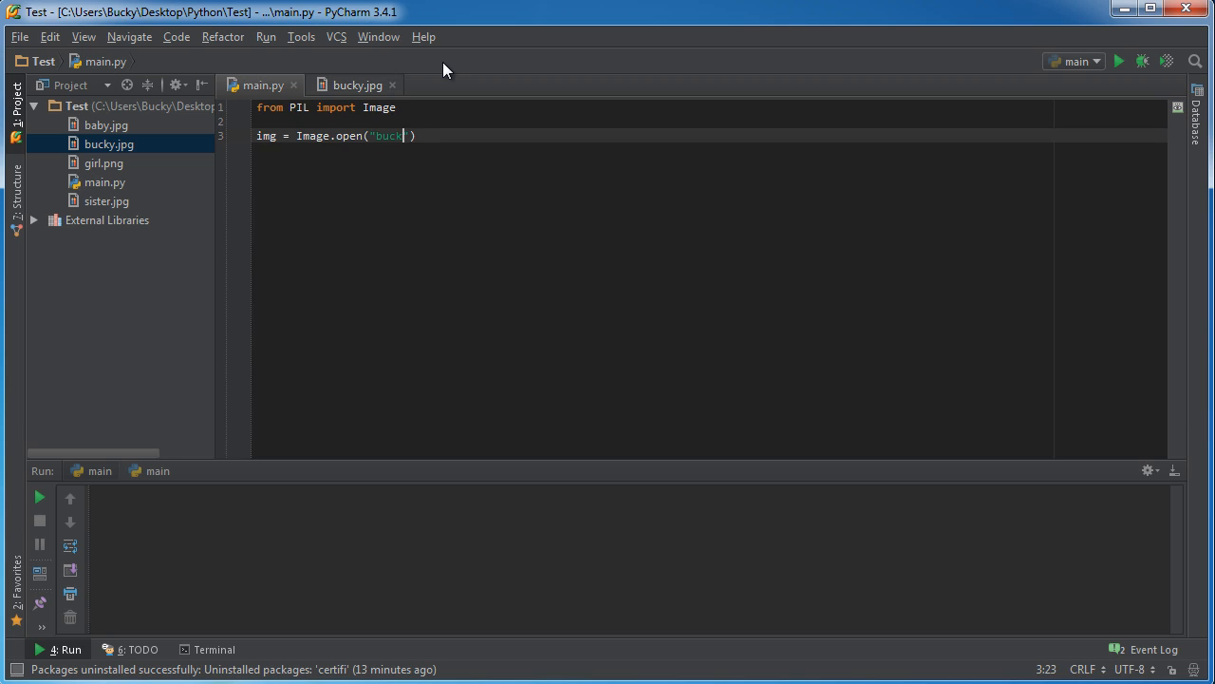
text(.jpg)
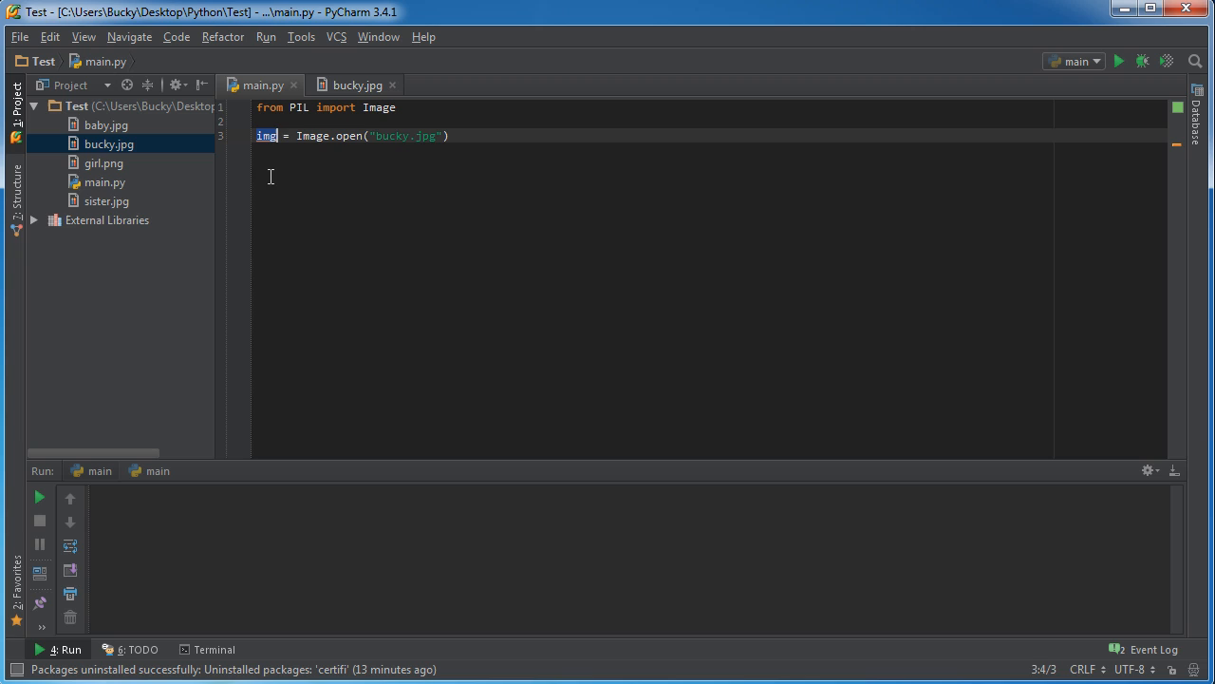
key(enter)
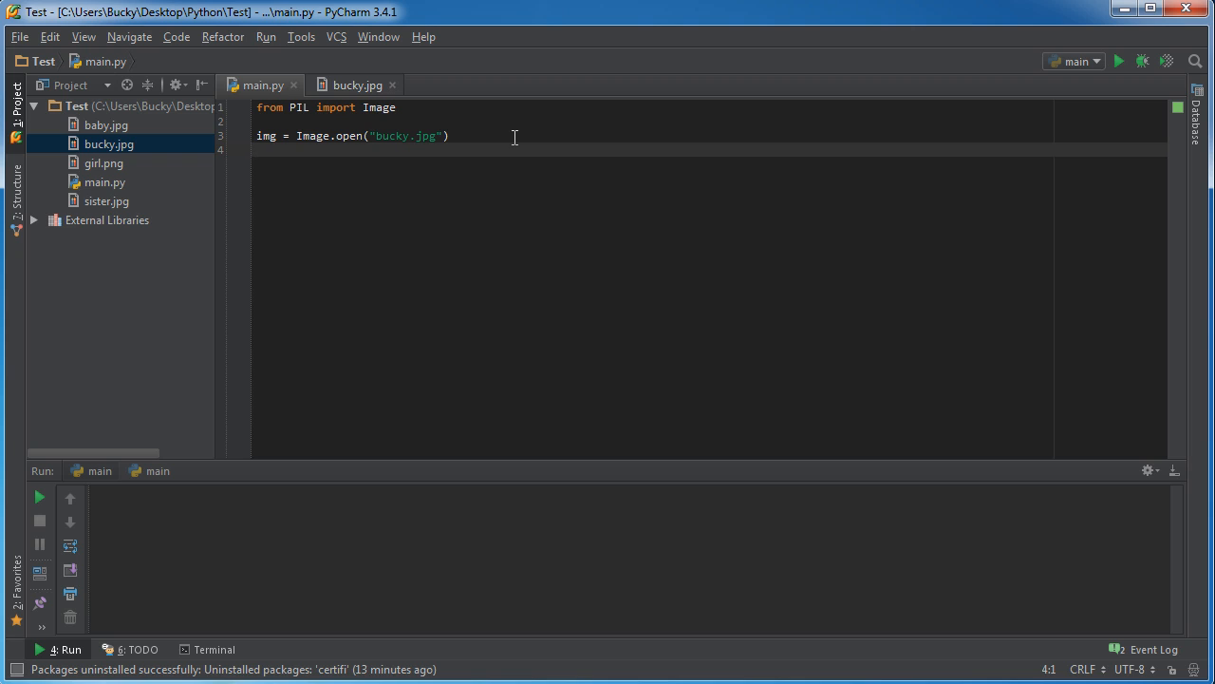
- Add print(img.size), run main.py to get (400, 400), and start a new line
text(print)
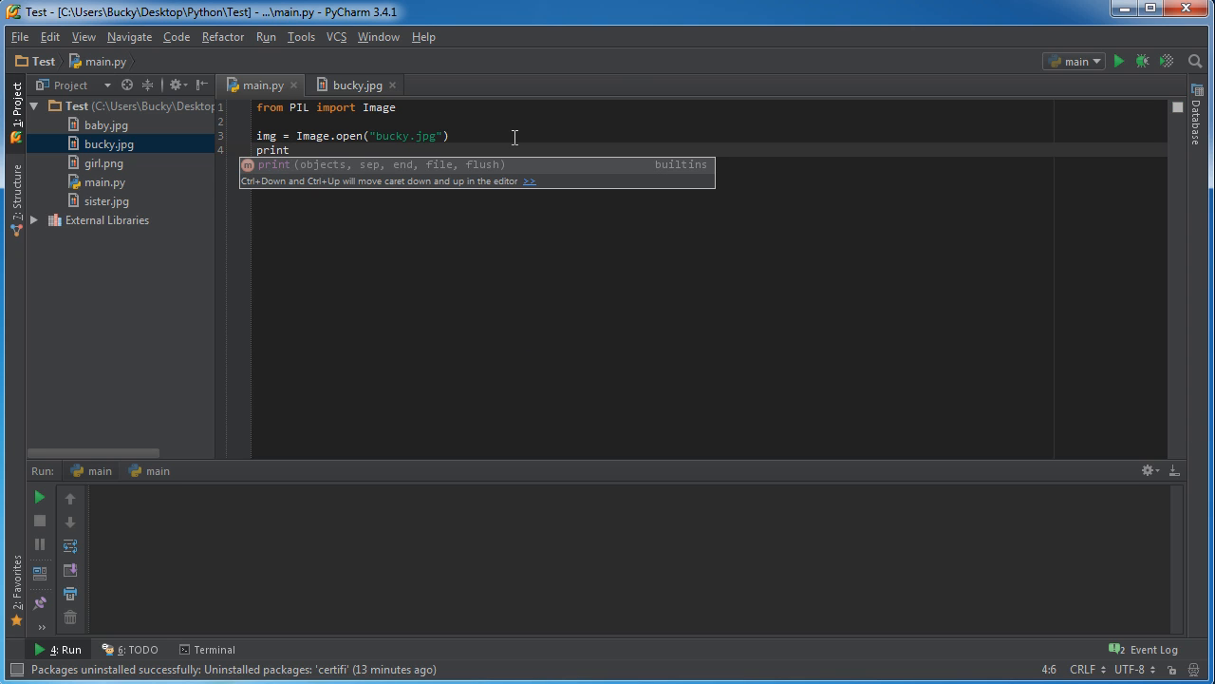
text(())
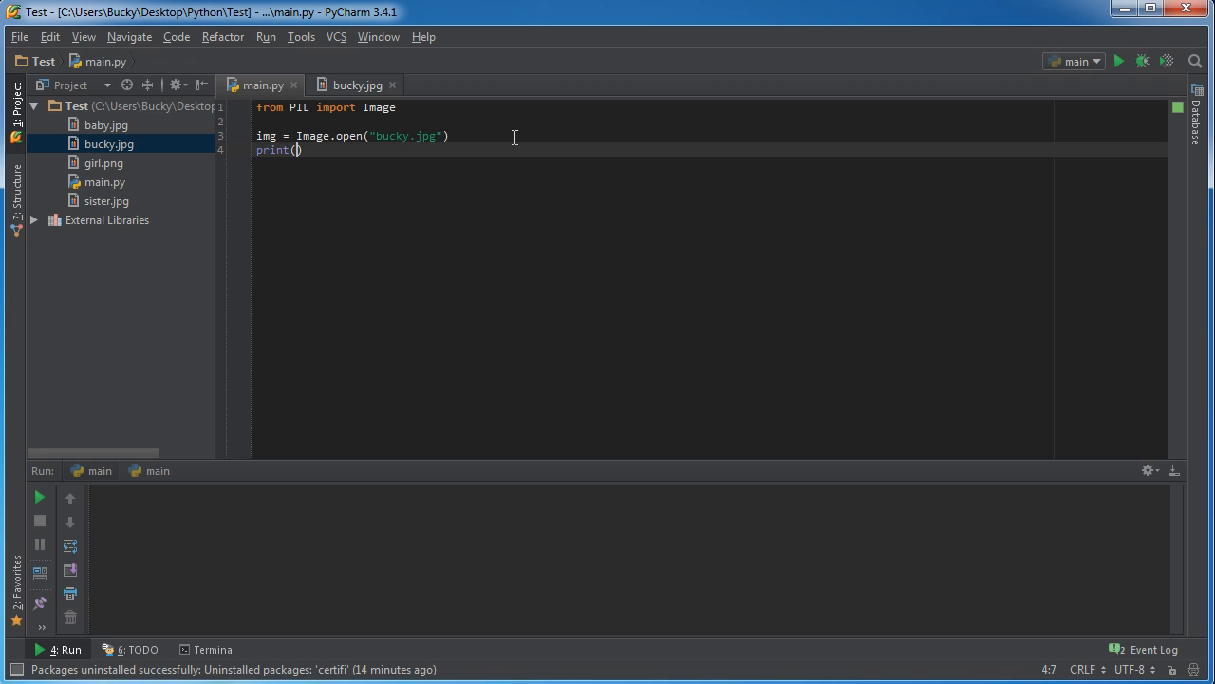
text(img.size)
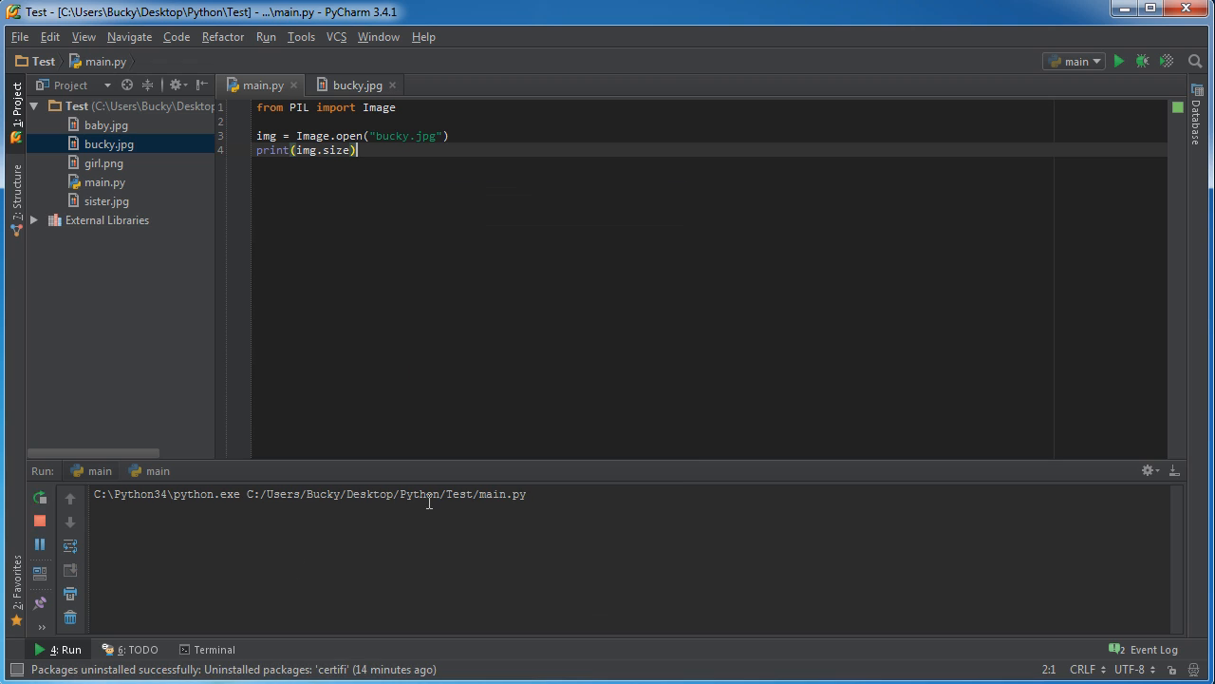
click(1119, 61)
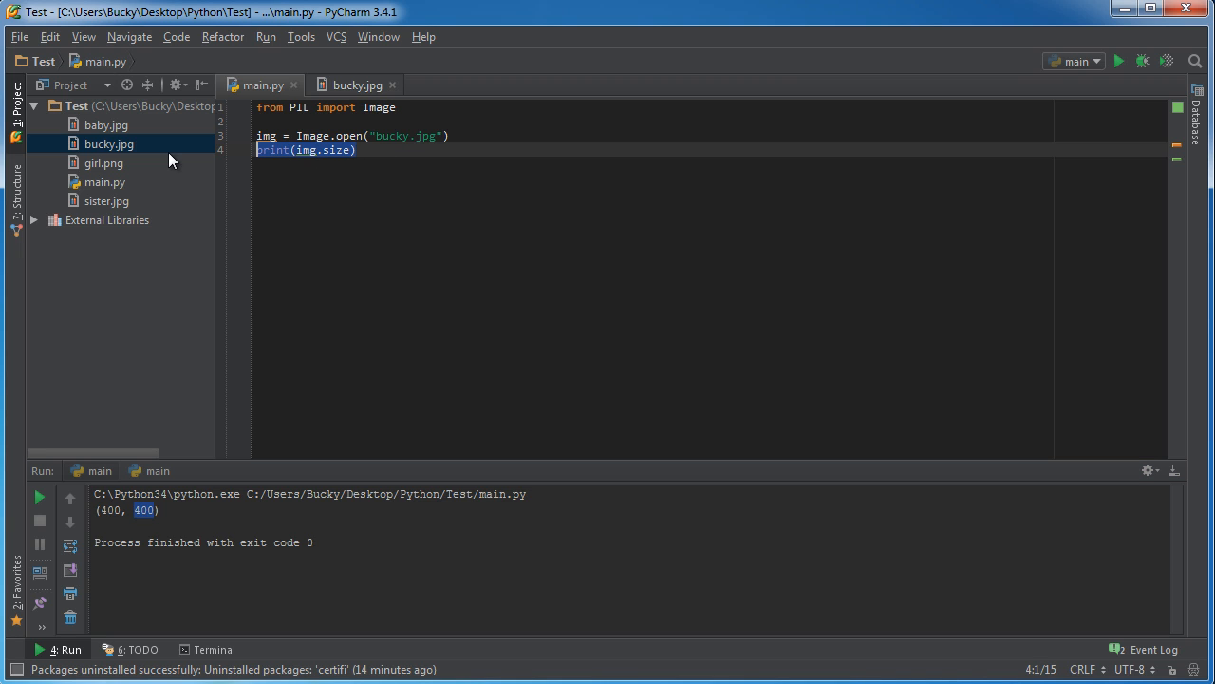
click(359, 150)
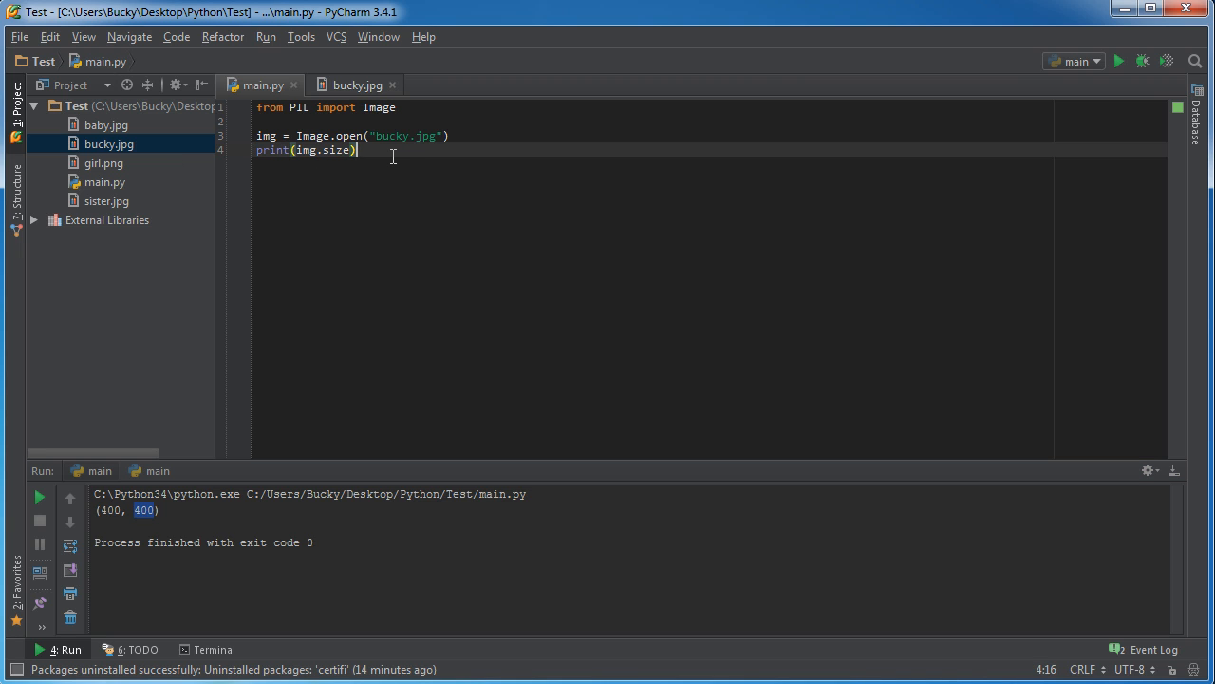
key(Enter)
text(print(img.f)
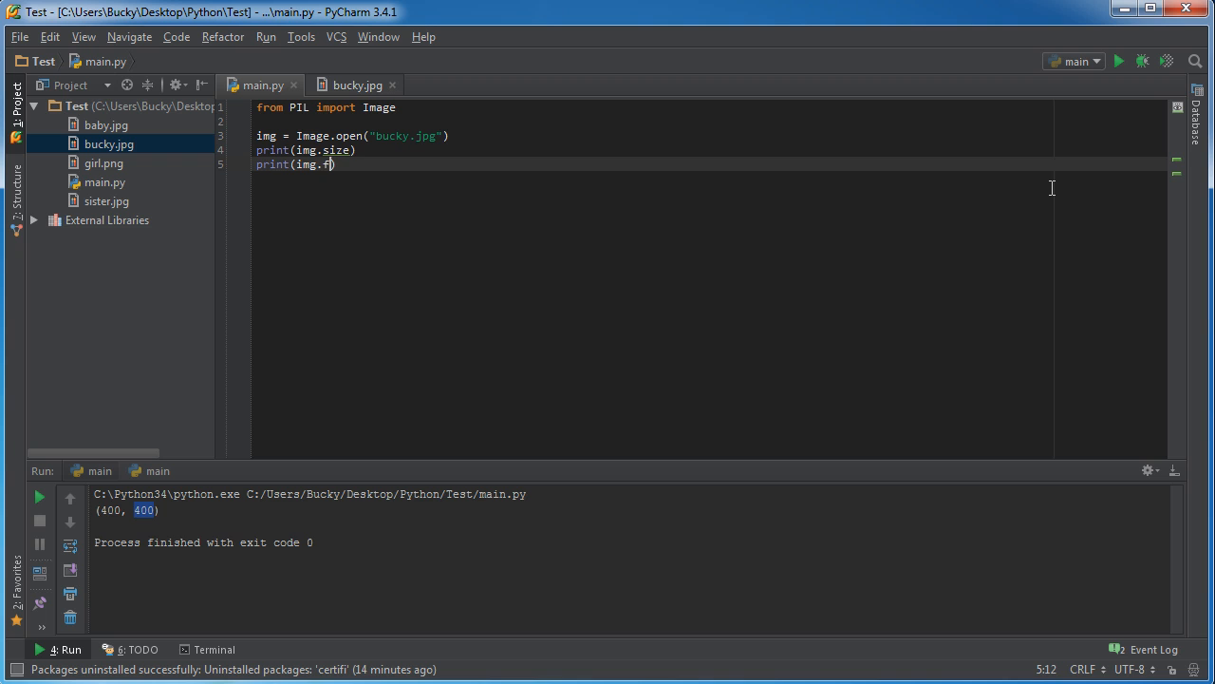
- Add print(img.format), check the JPEG output, and compare with the bucky.jpg preview
text(ormat)
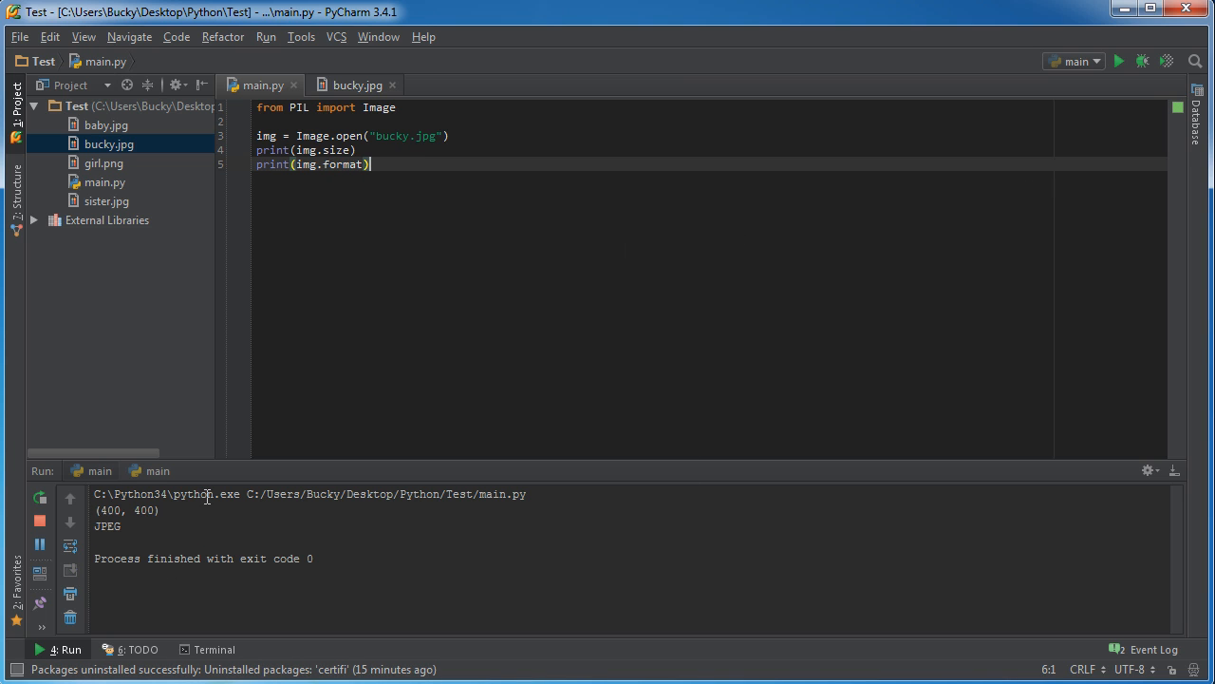
double_click(106, 525)
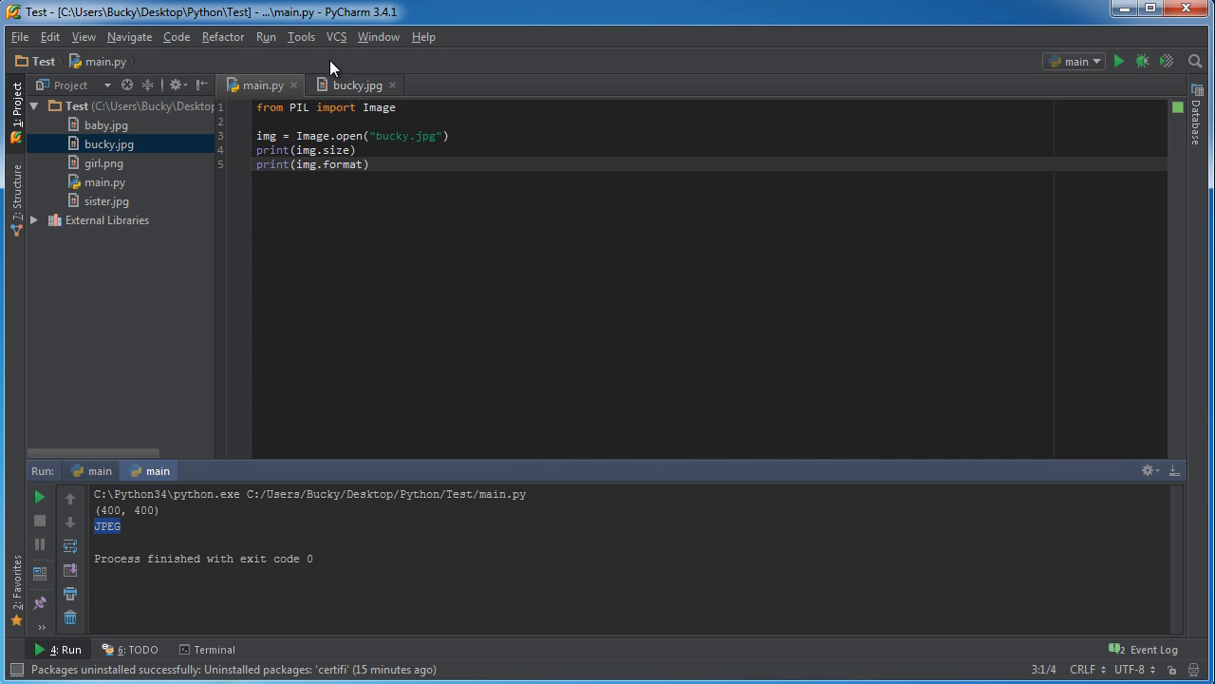
click(357, 84)
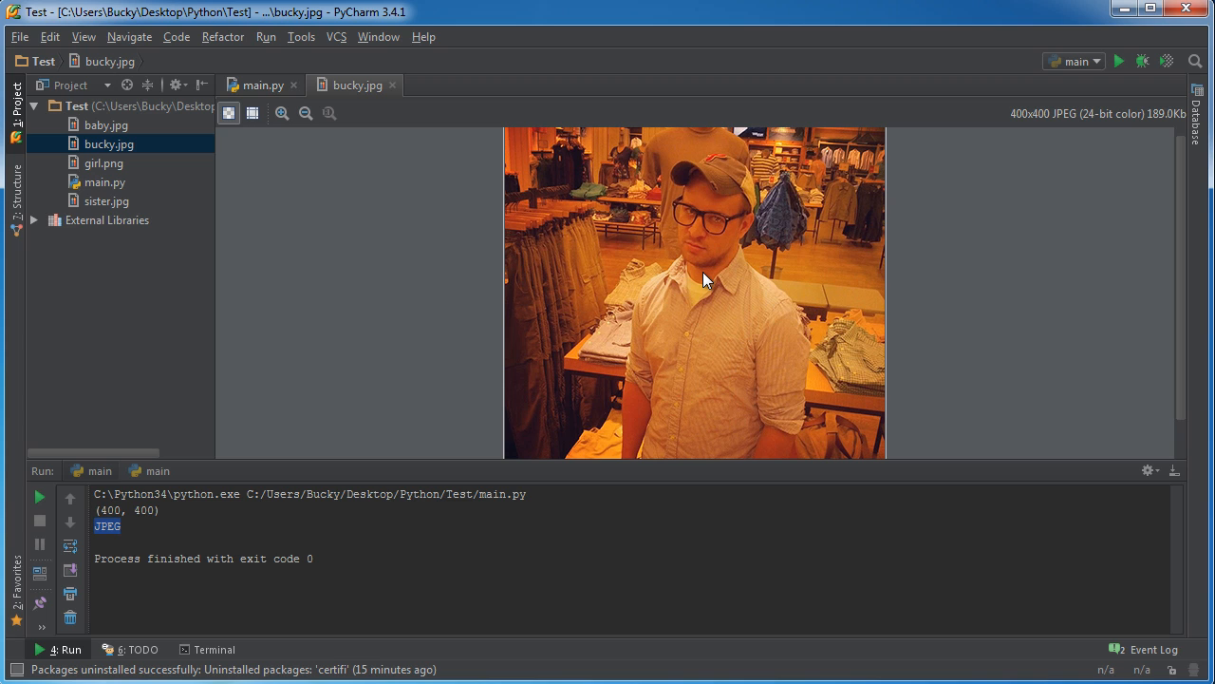
click(260, 84)
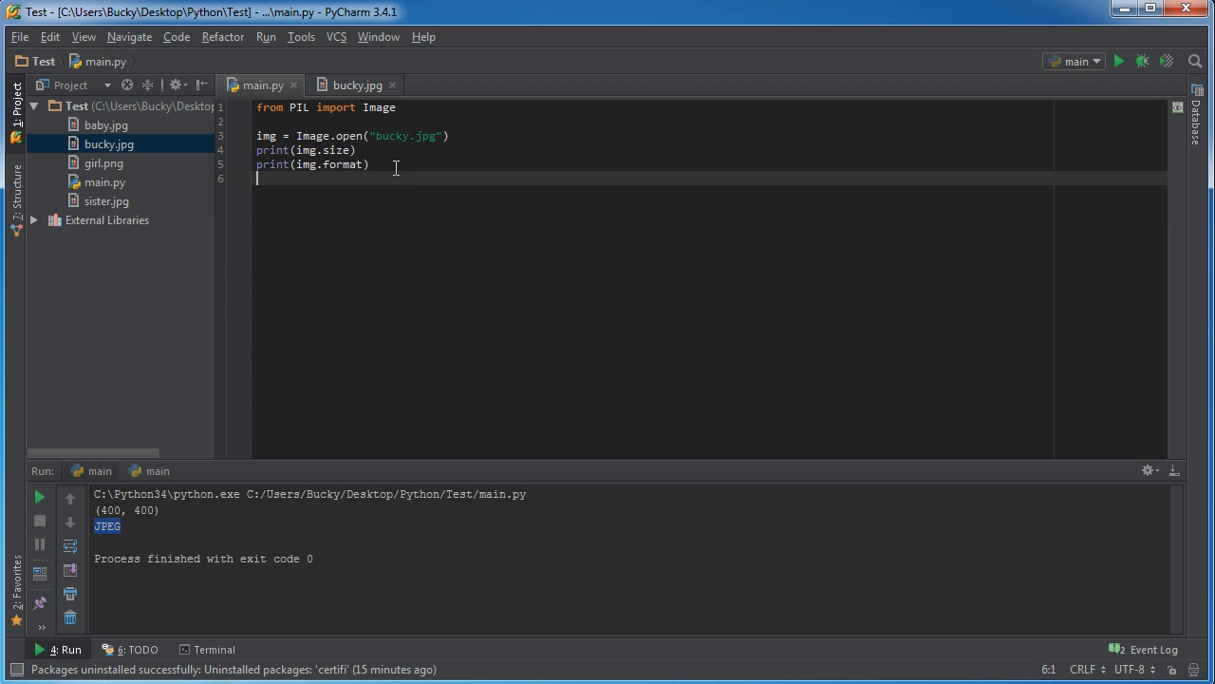
- Add img.show() as the final line of main.py and select the word show
key(Enter)
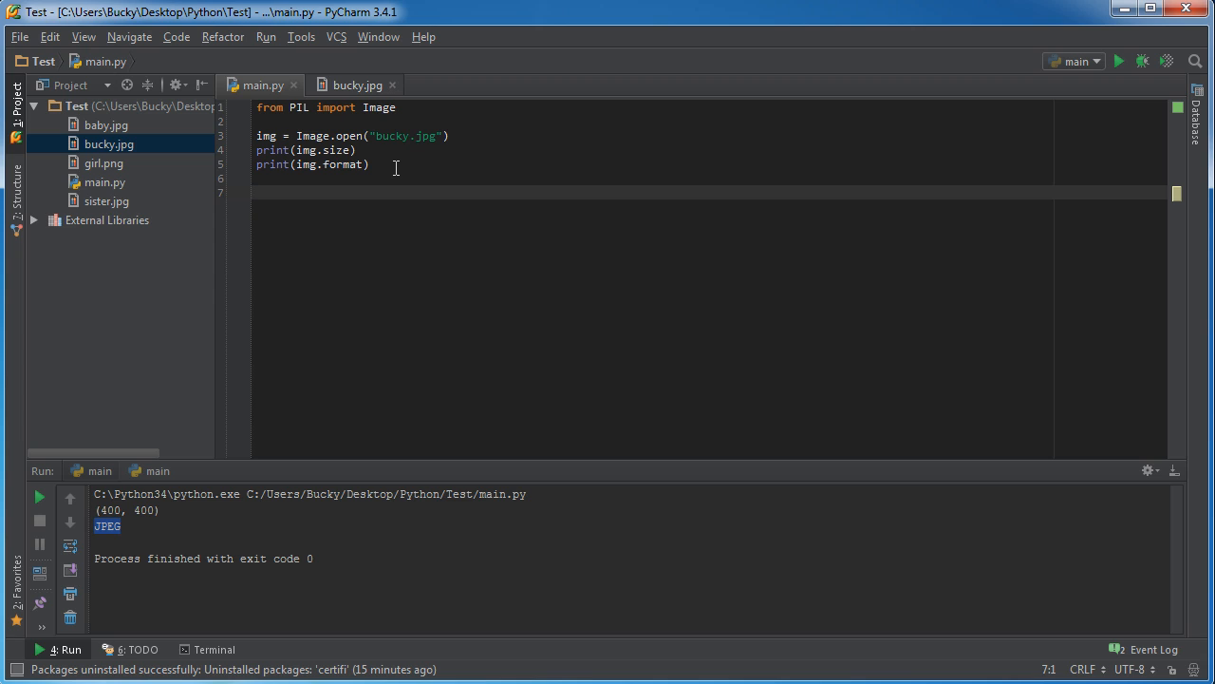
text(img)
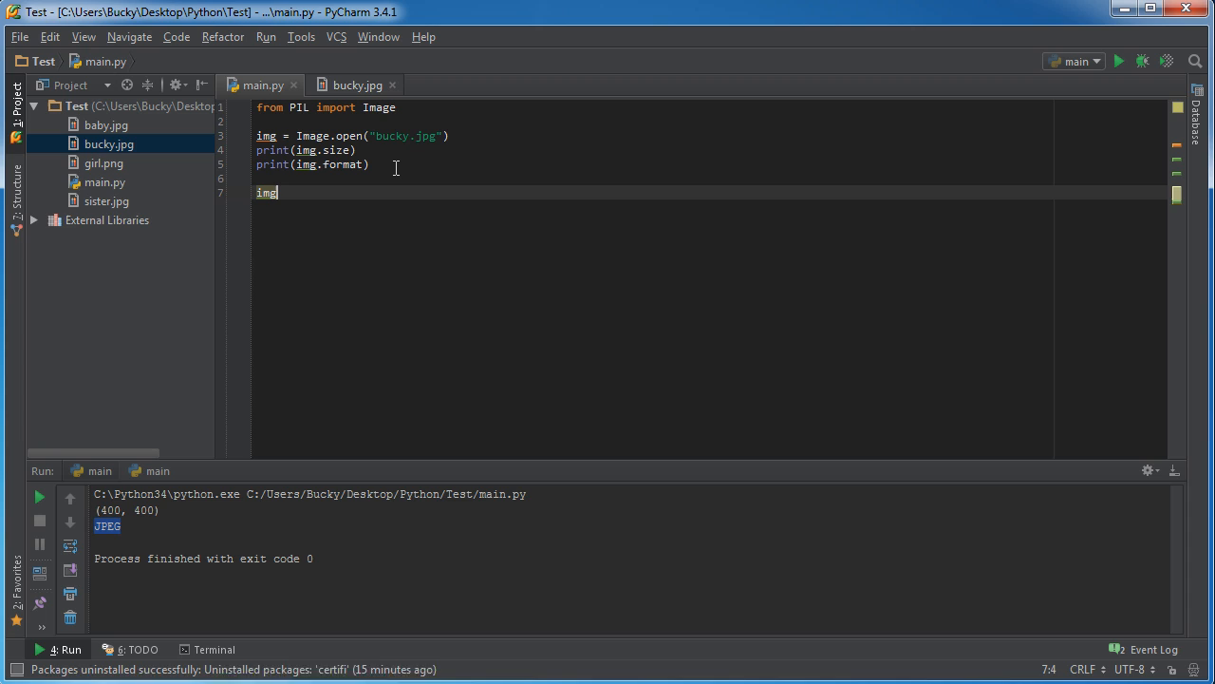
text(.)
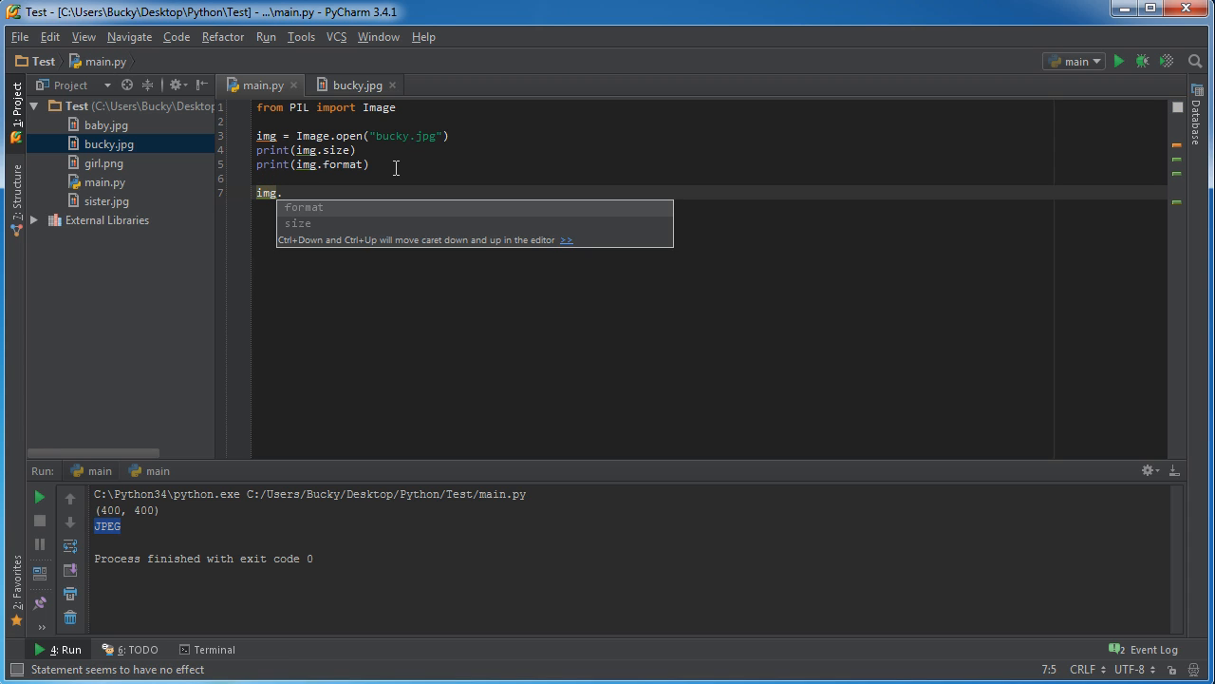
text(show())
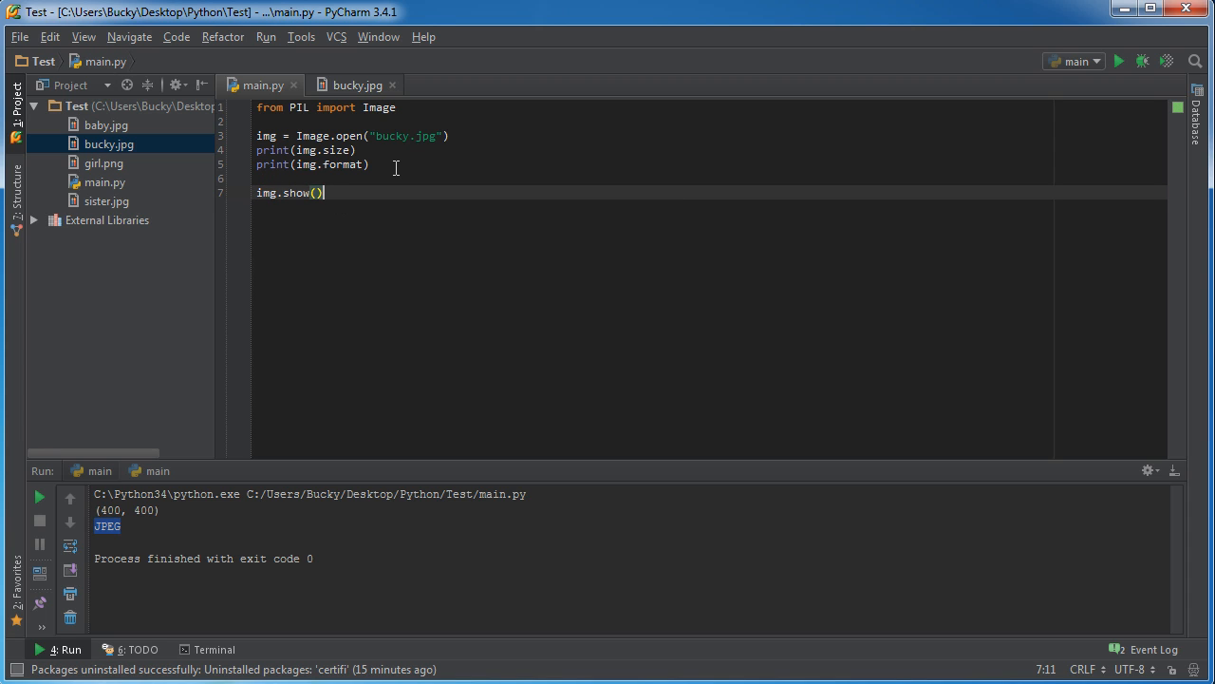
mouse_move(329, 168)
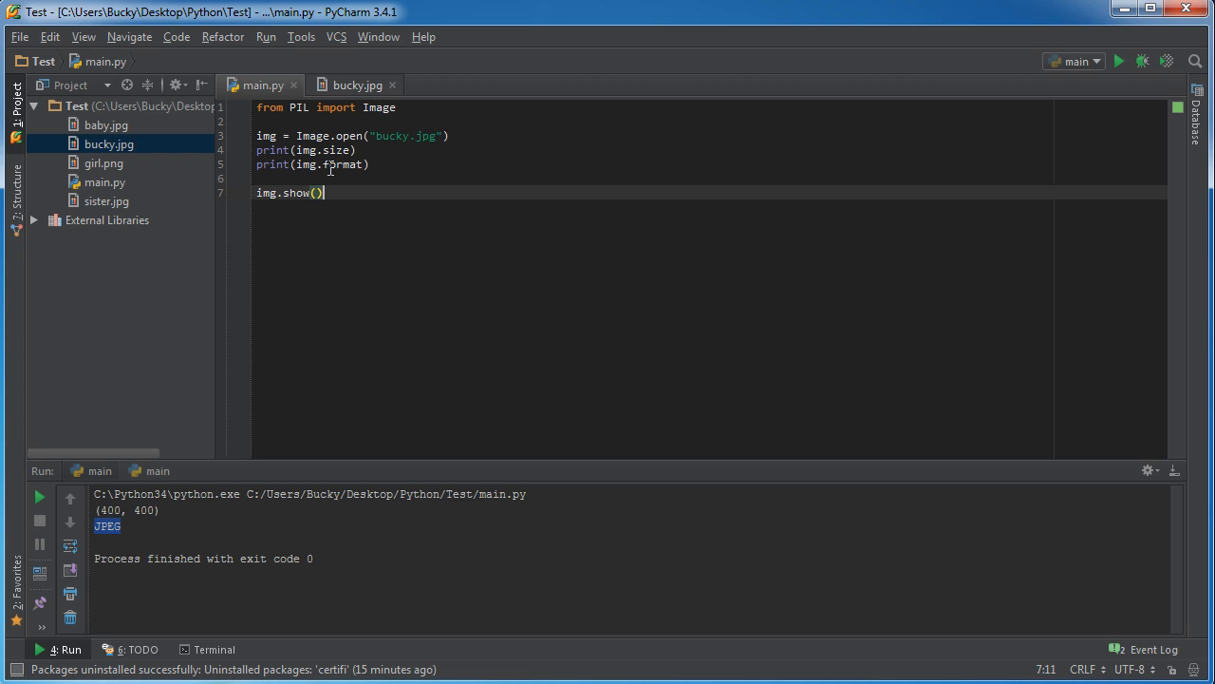
click(344, 603)
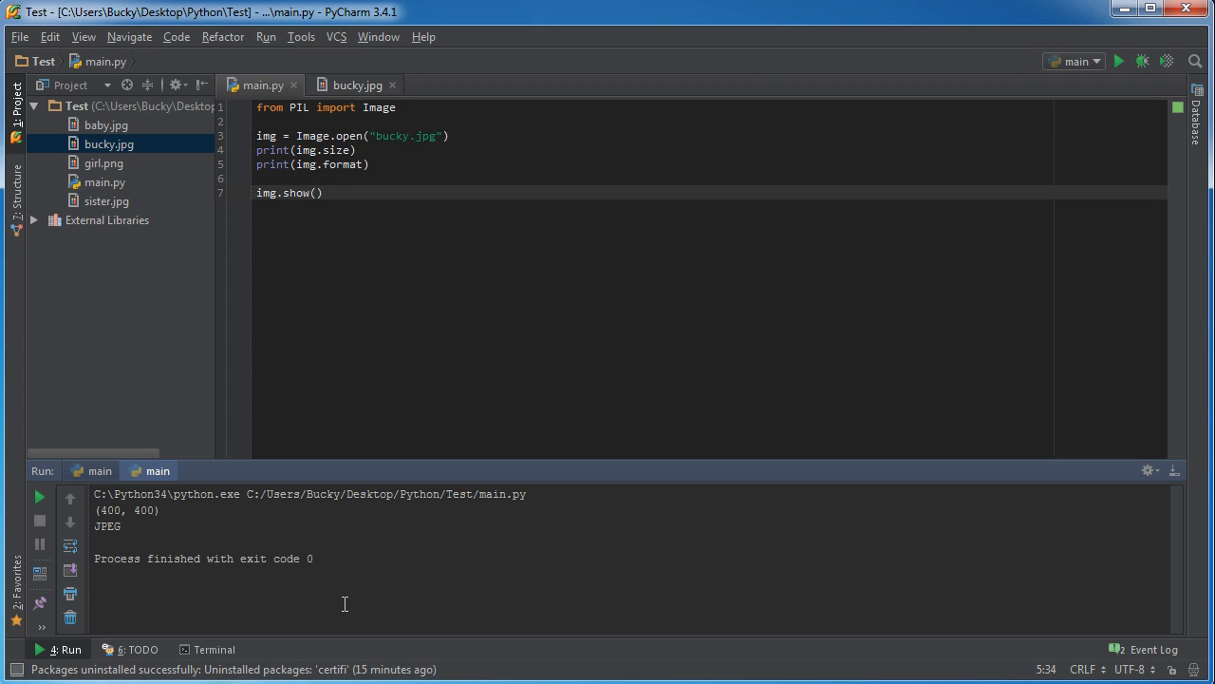
mouse_move(371, 535)
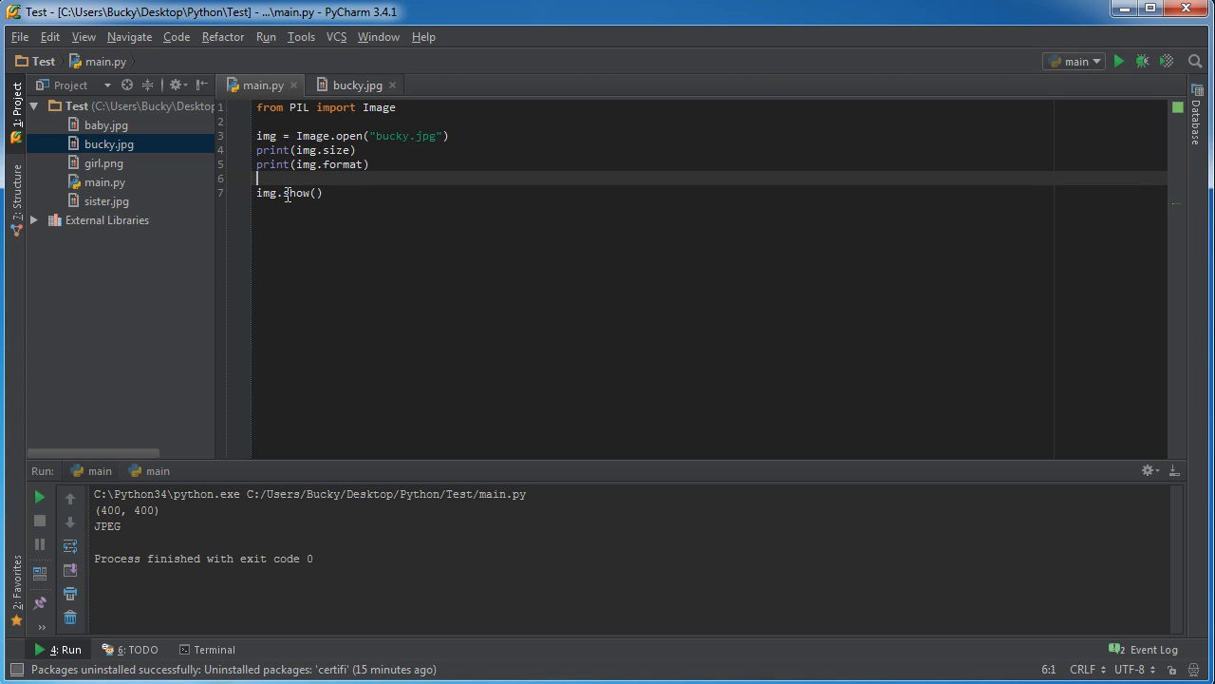
double_click(296, 193)
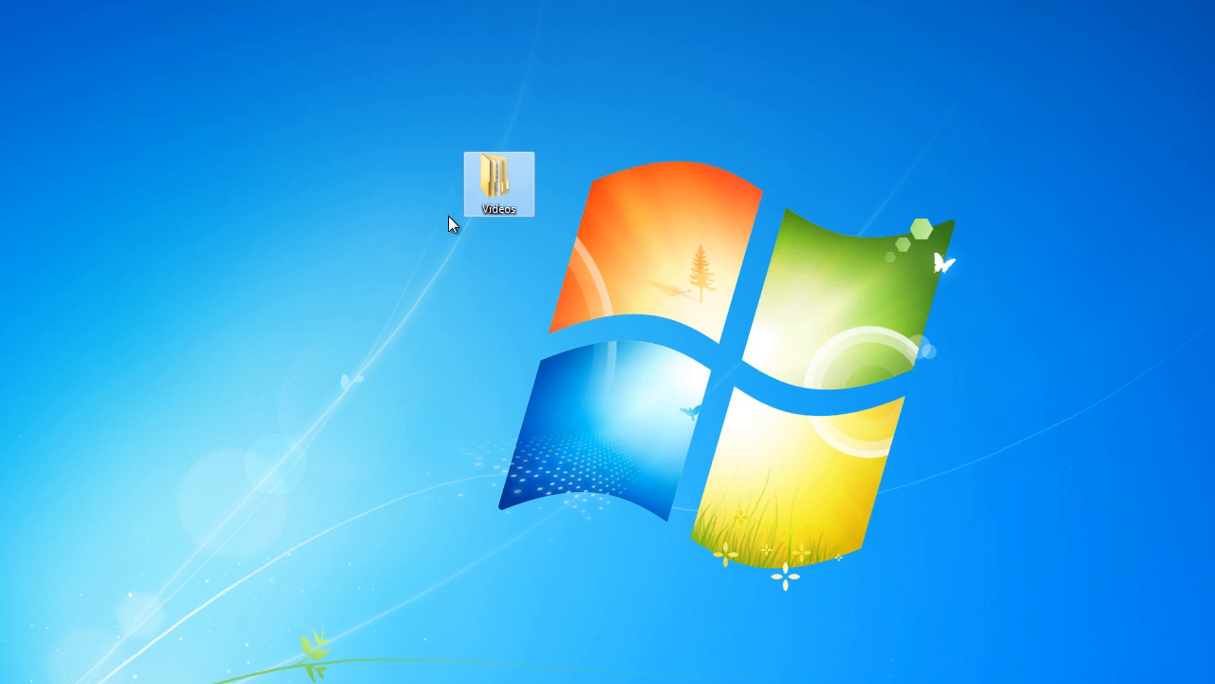
- Briefly open and close Videos, then run main.py to display bucky.jpg in Photoshop
double_click(499, 176)
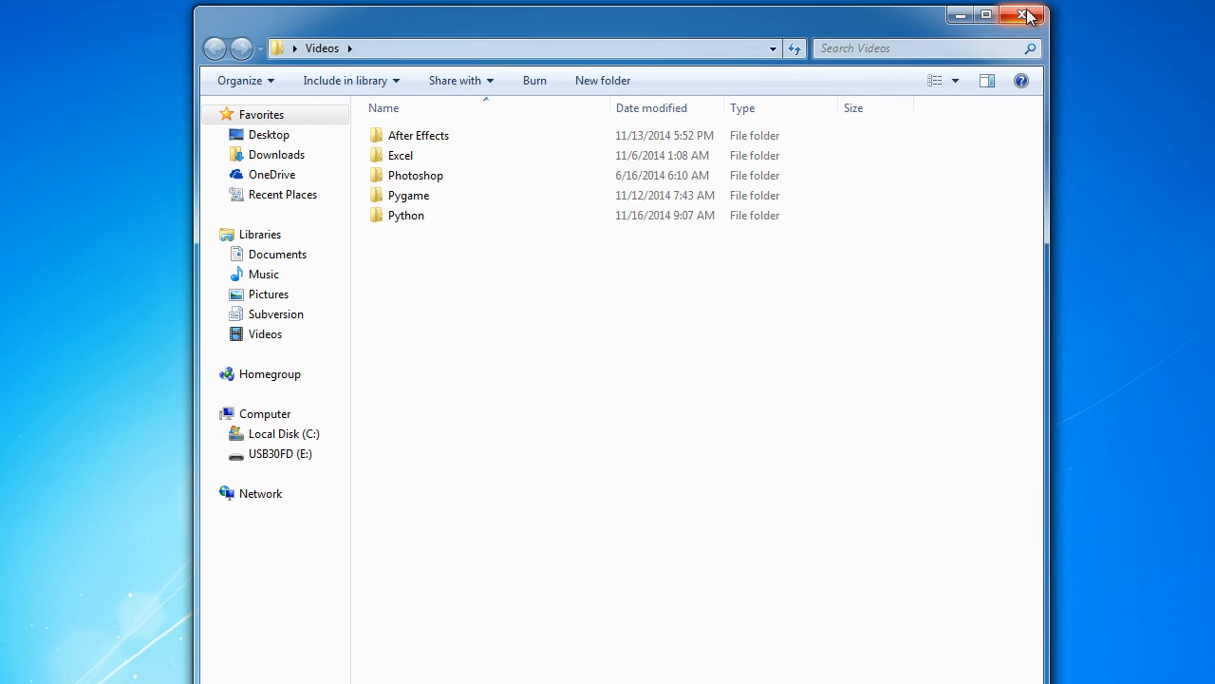
click(1025, 15)
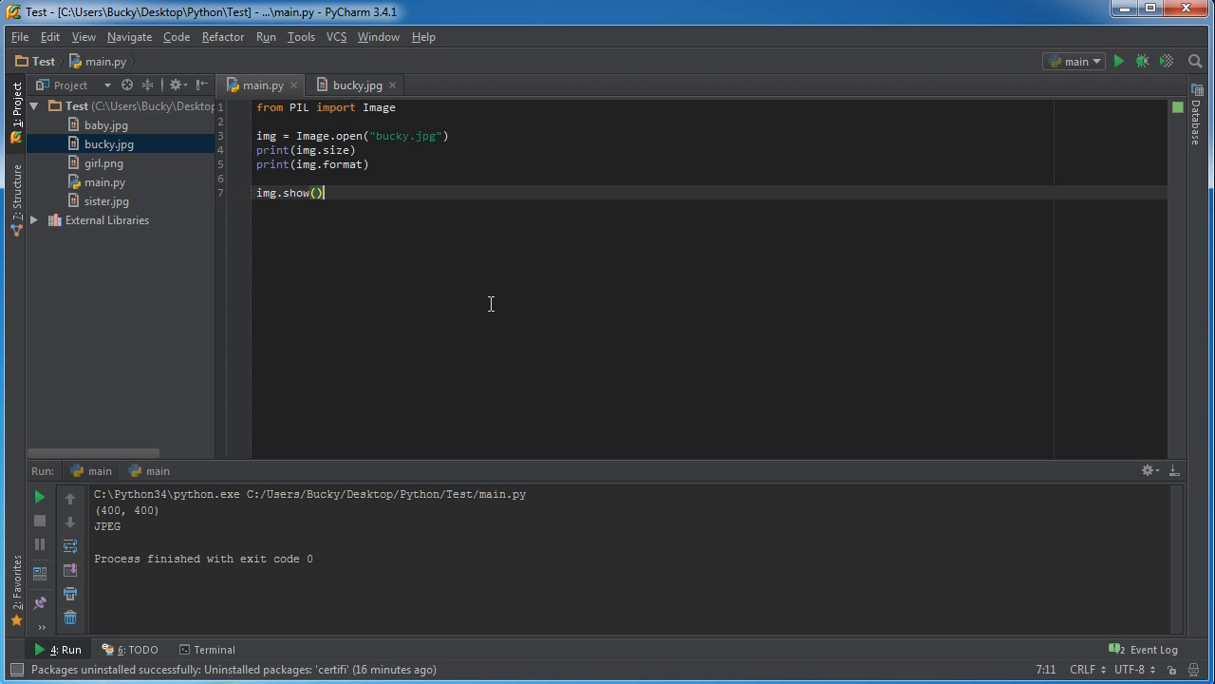
right_click(323, 192)
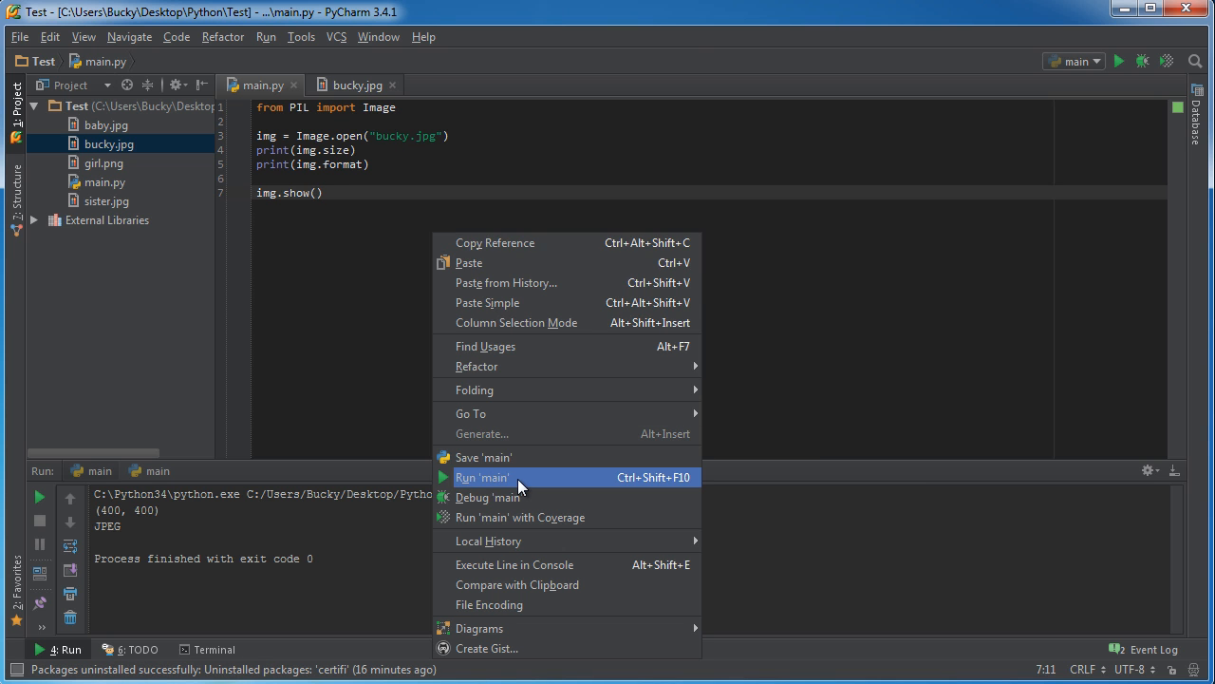
click(481, 476)
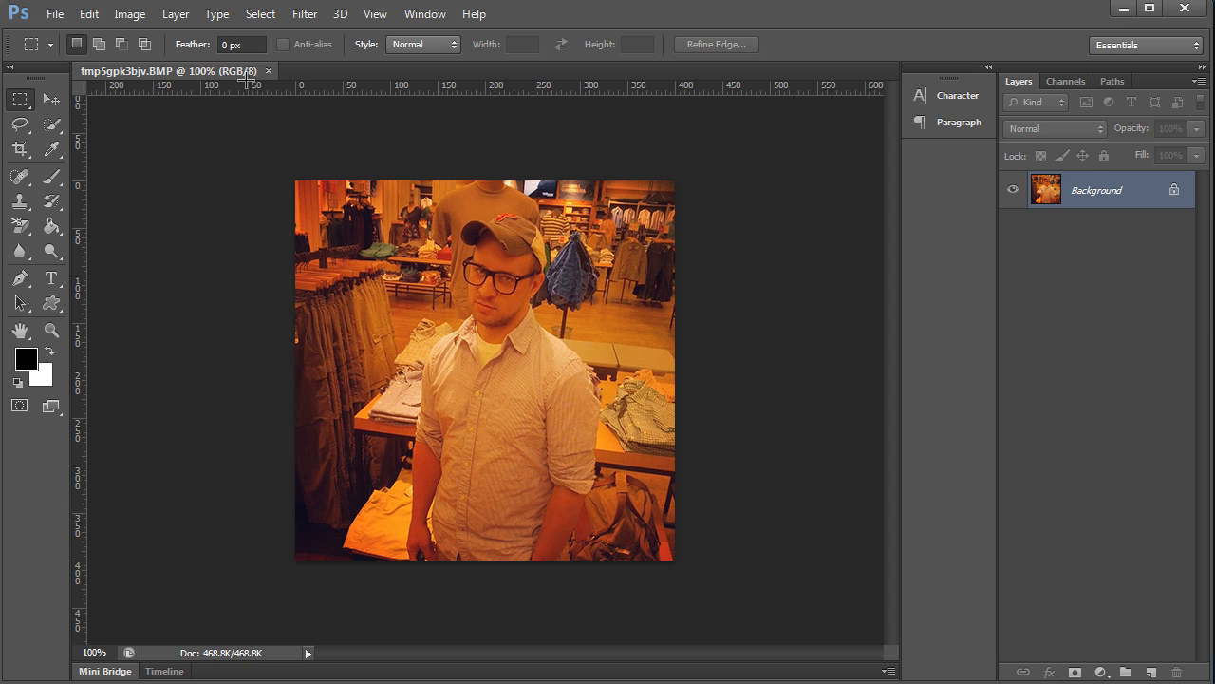
mouse_move(1125, 29)
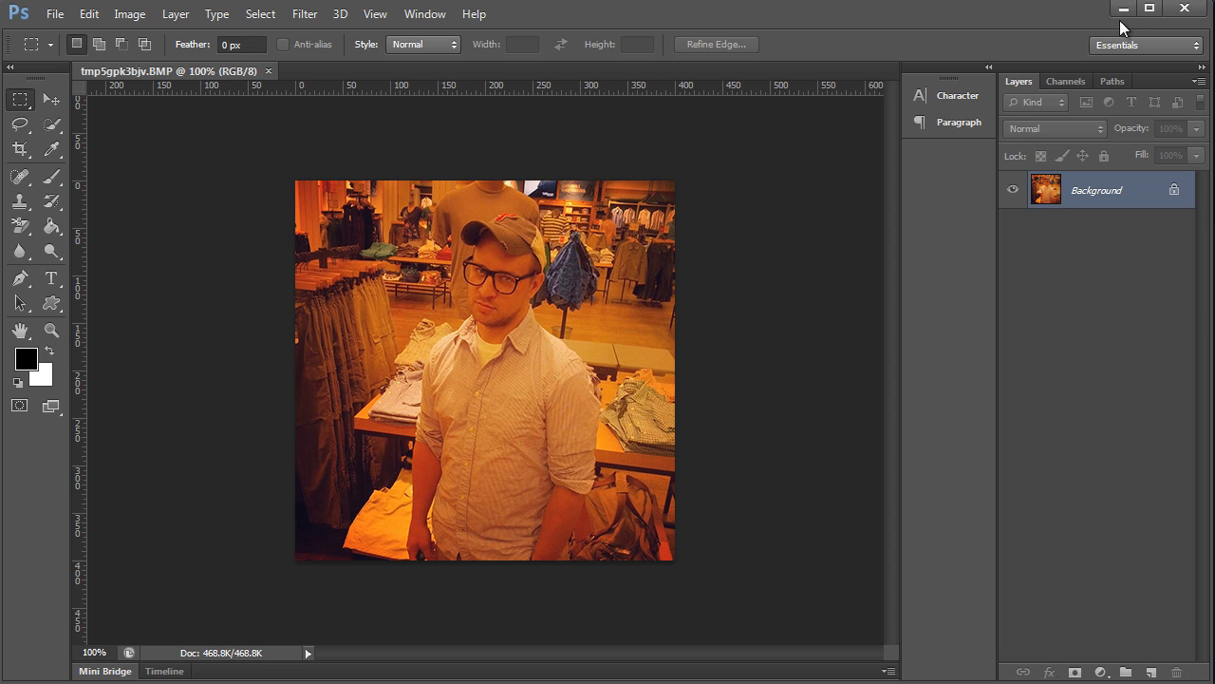
mouse_move(1123, 8)
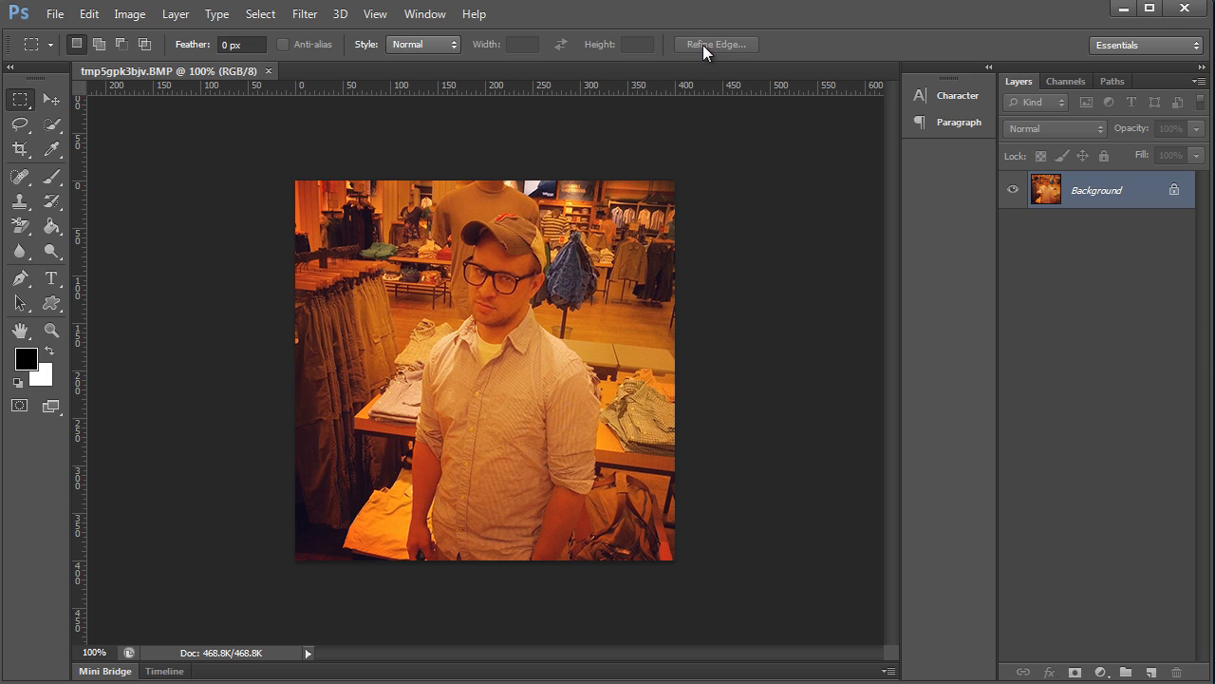
mouse_move(104, 85)
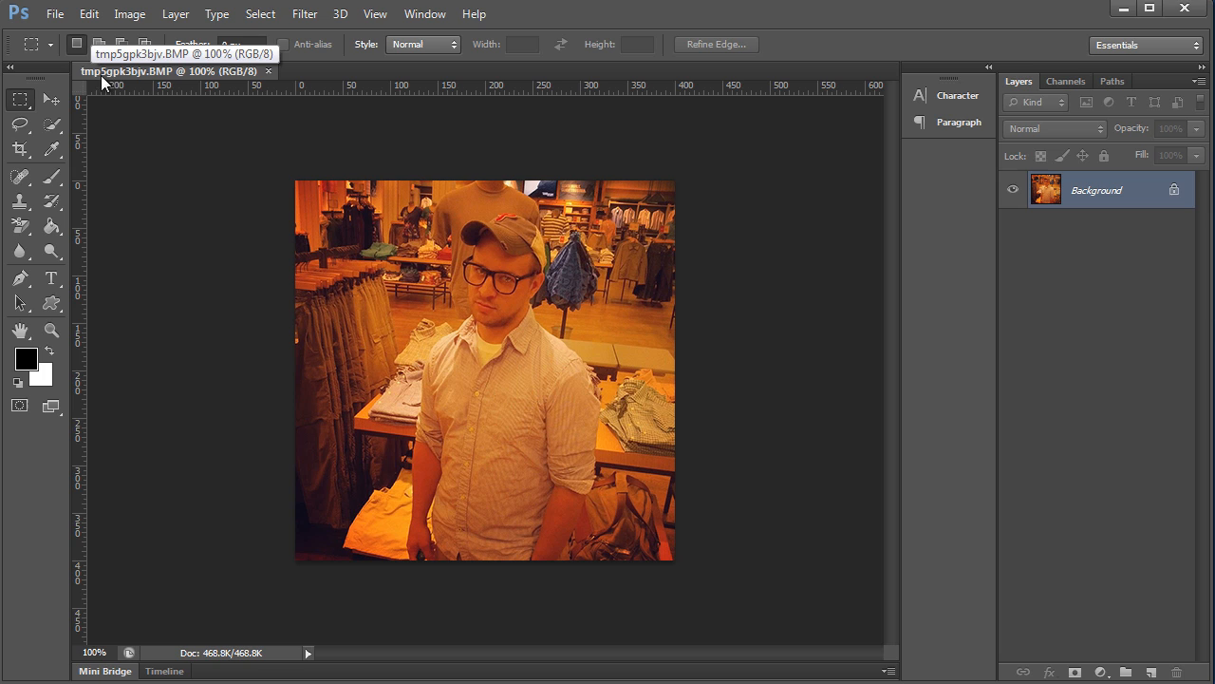
mouse_move(162, 83)
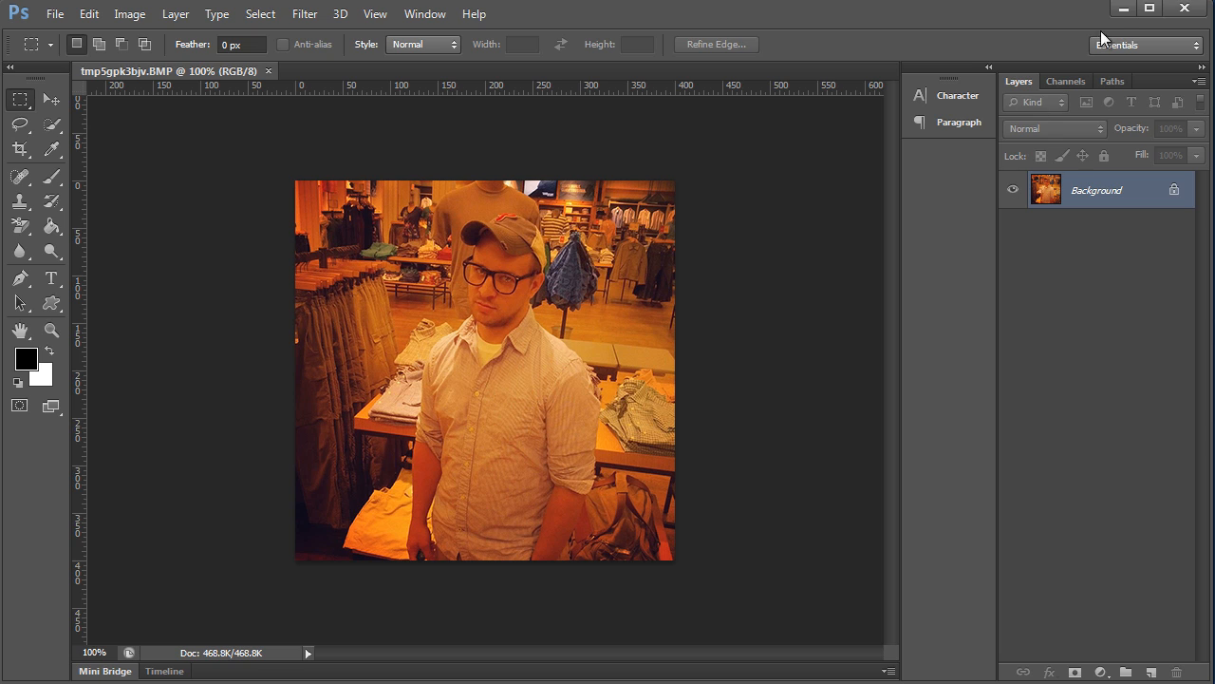
mouse_move(1123, 10)
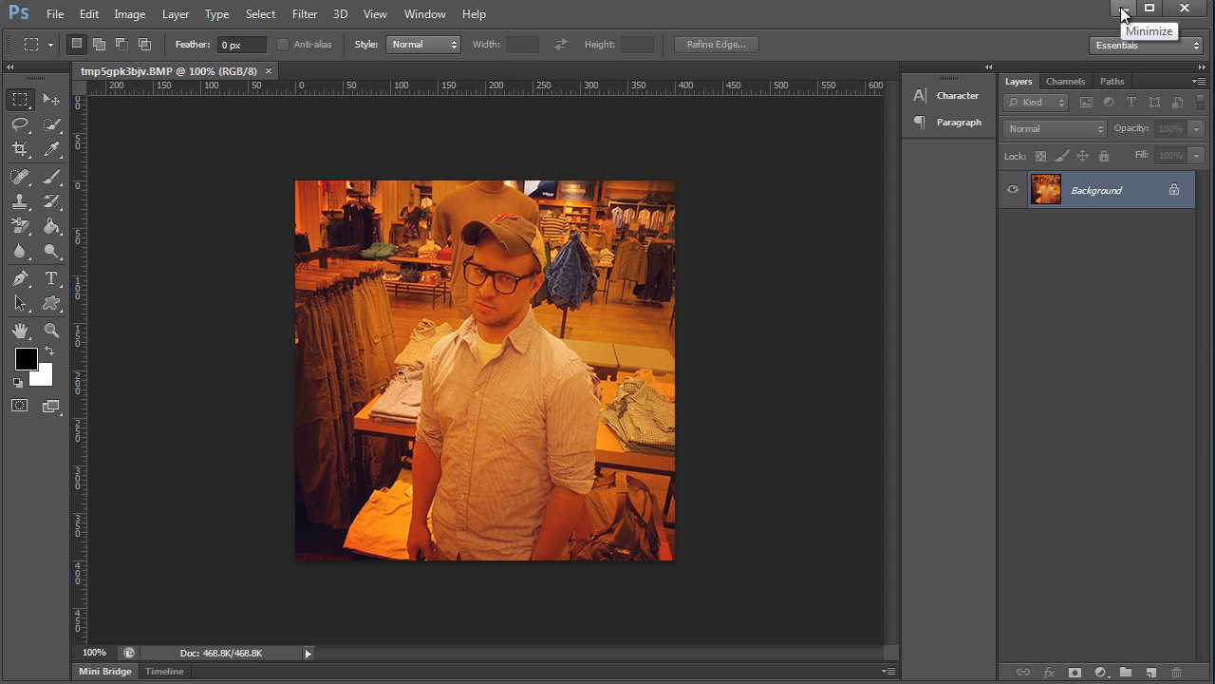
- Minimize Photoshop and bring PyCharm's main.py, ending with img.show(), back into view
click(1124, 8)
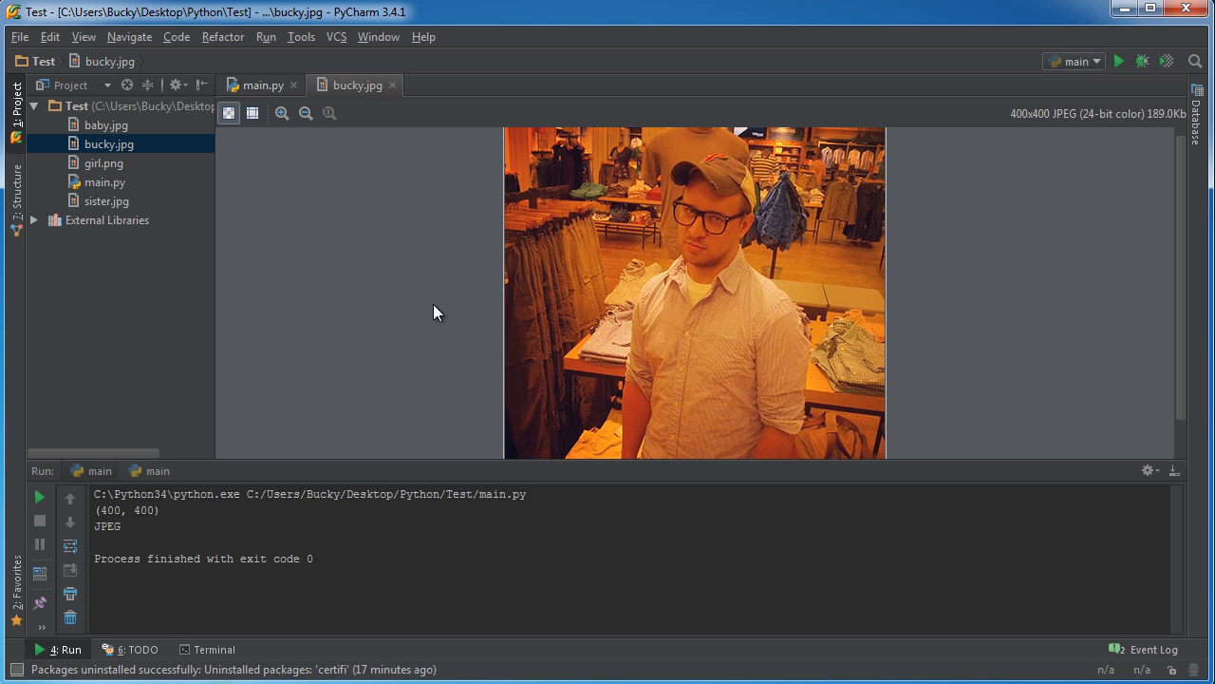
click(258, 85)
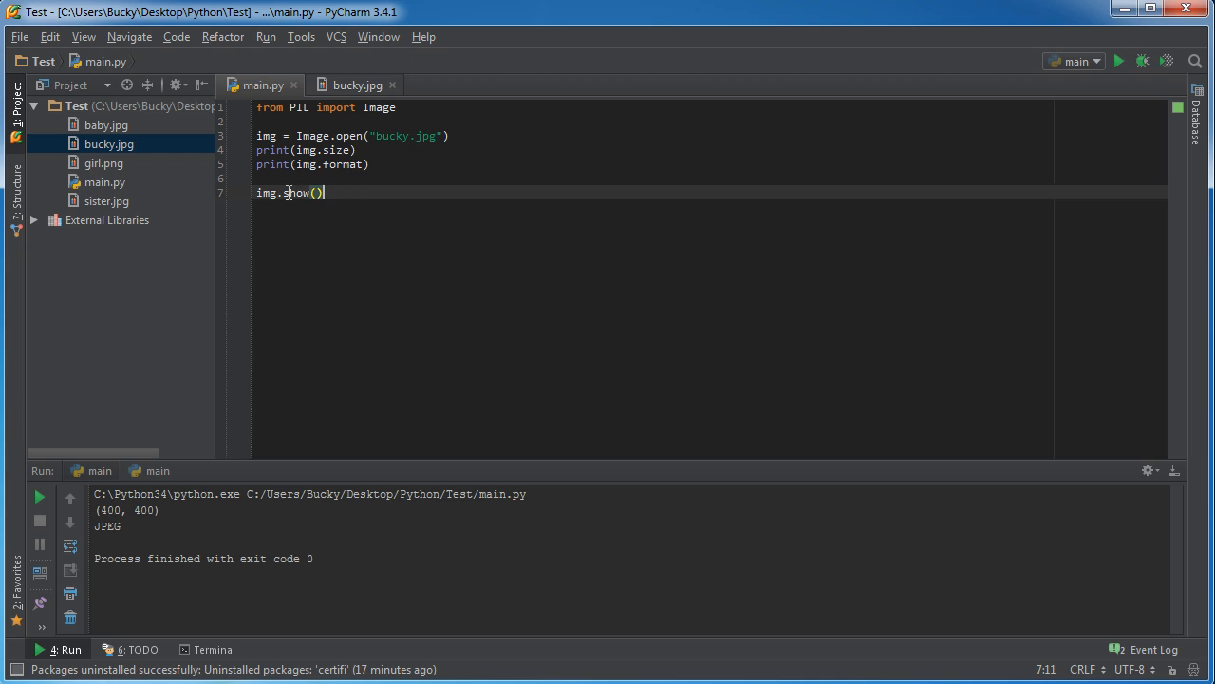